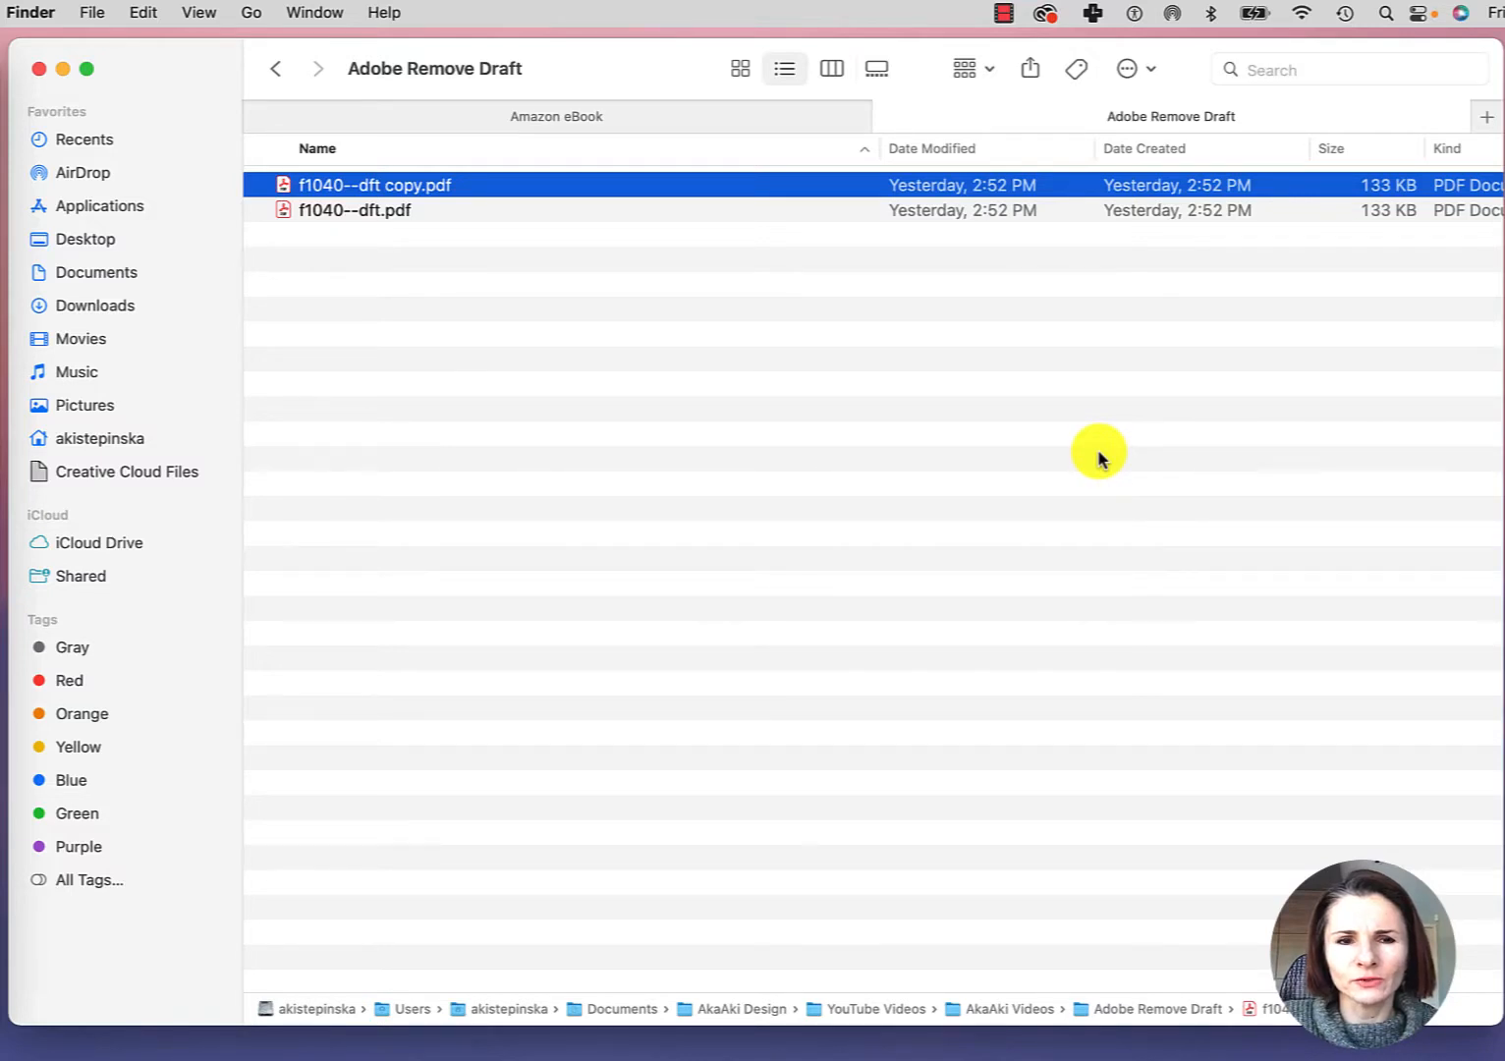
mouse_move(283, 197)
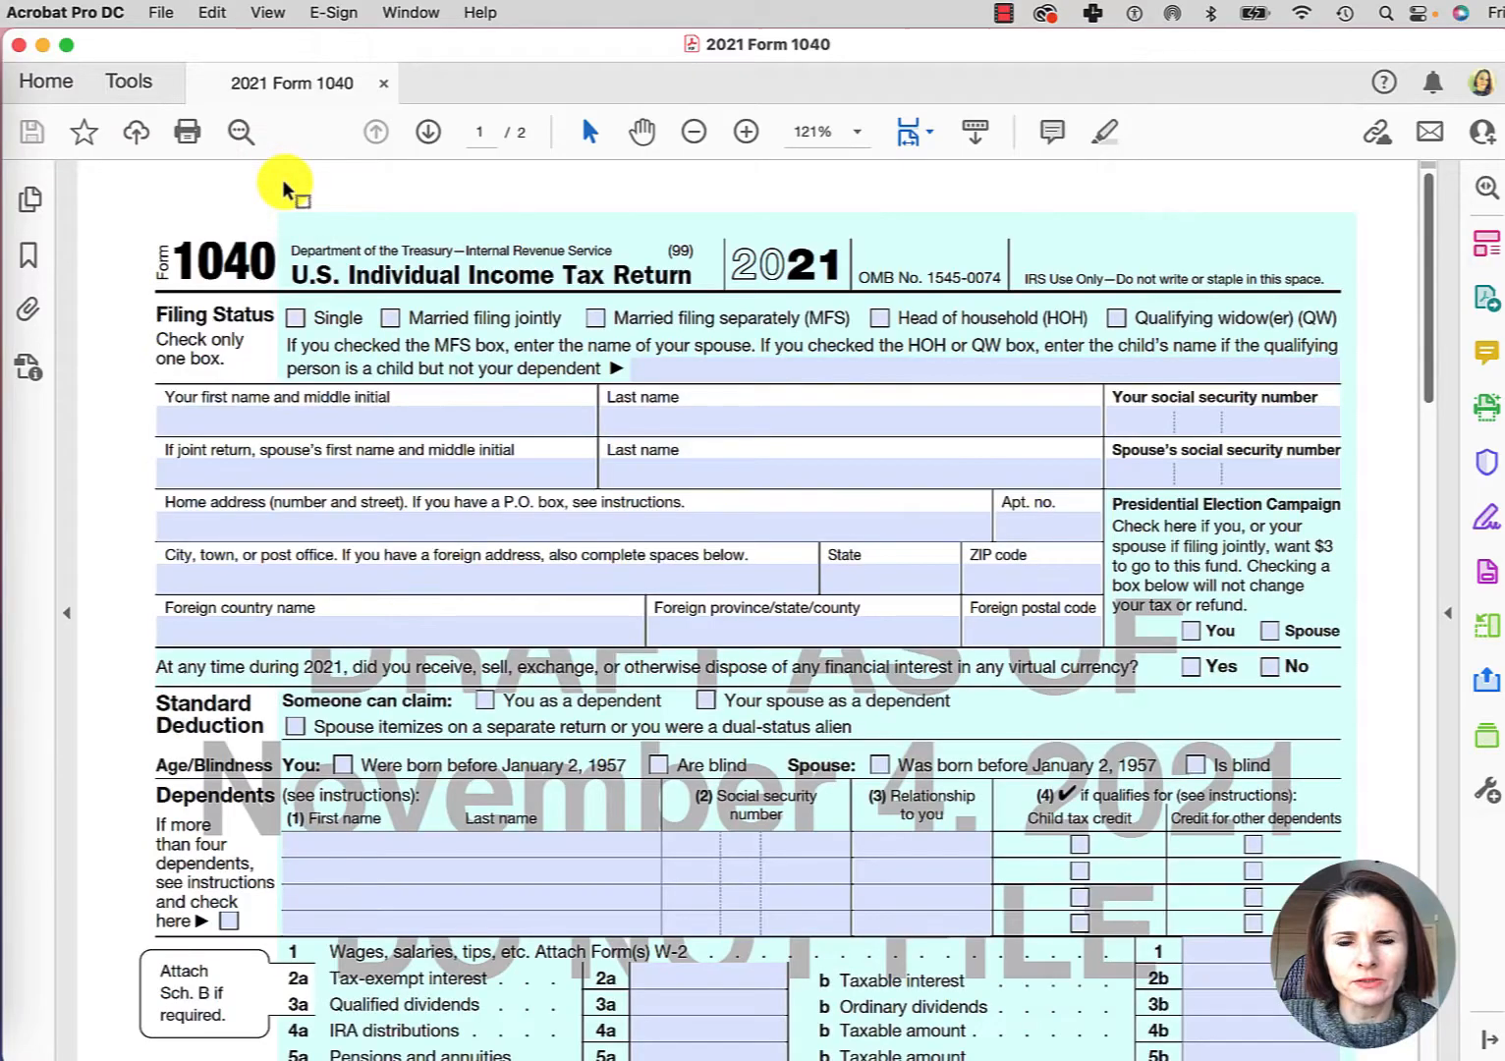
mouse_move(636, 193)
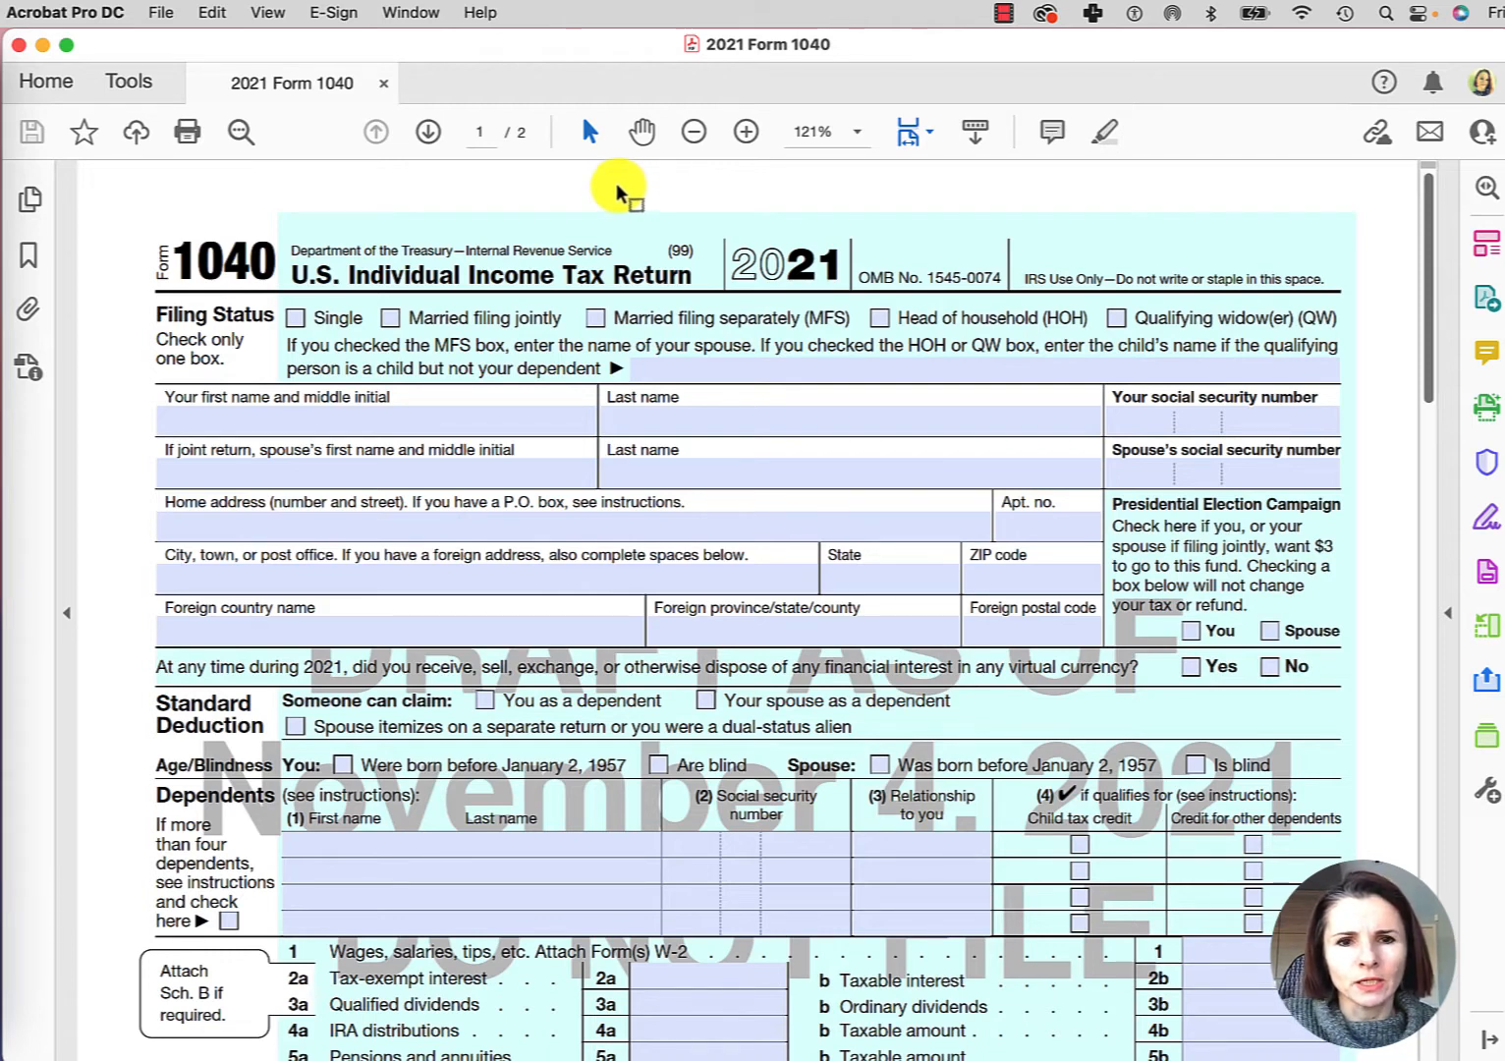
mouse_move(1223, 214)
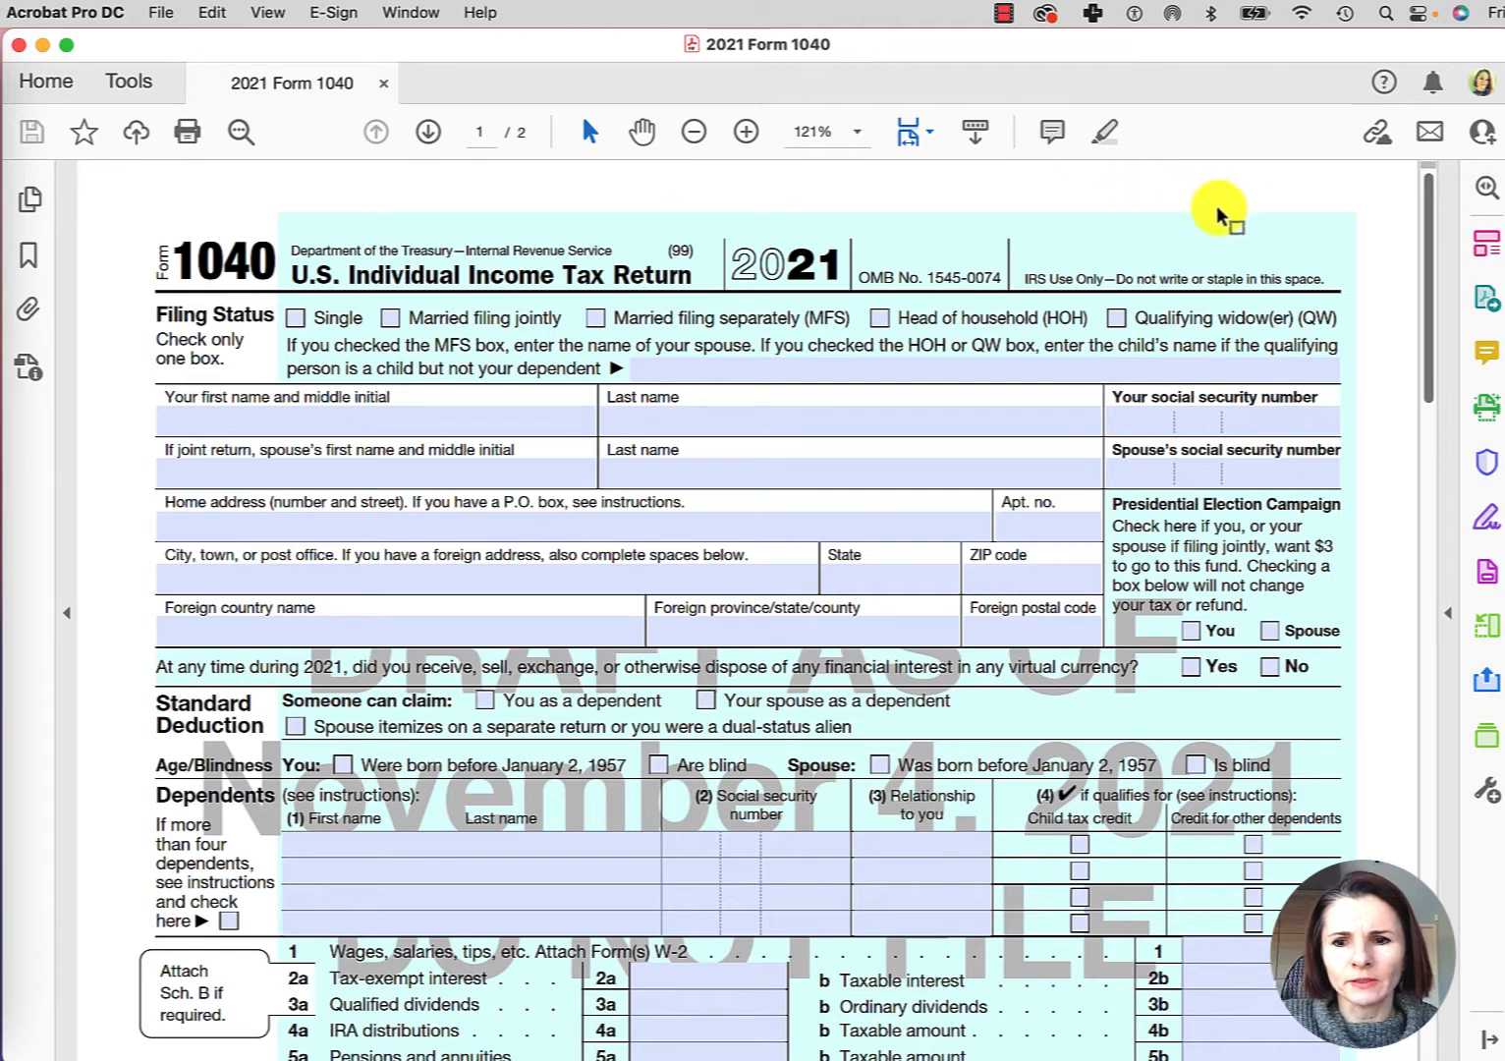
mouse_move(1486, 214)
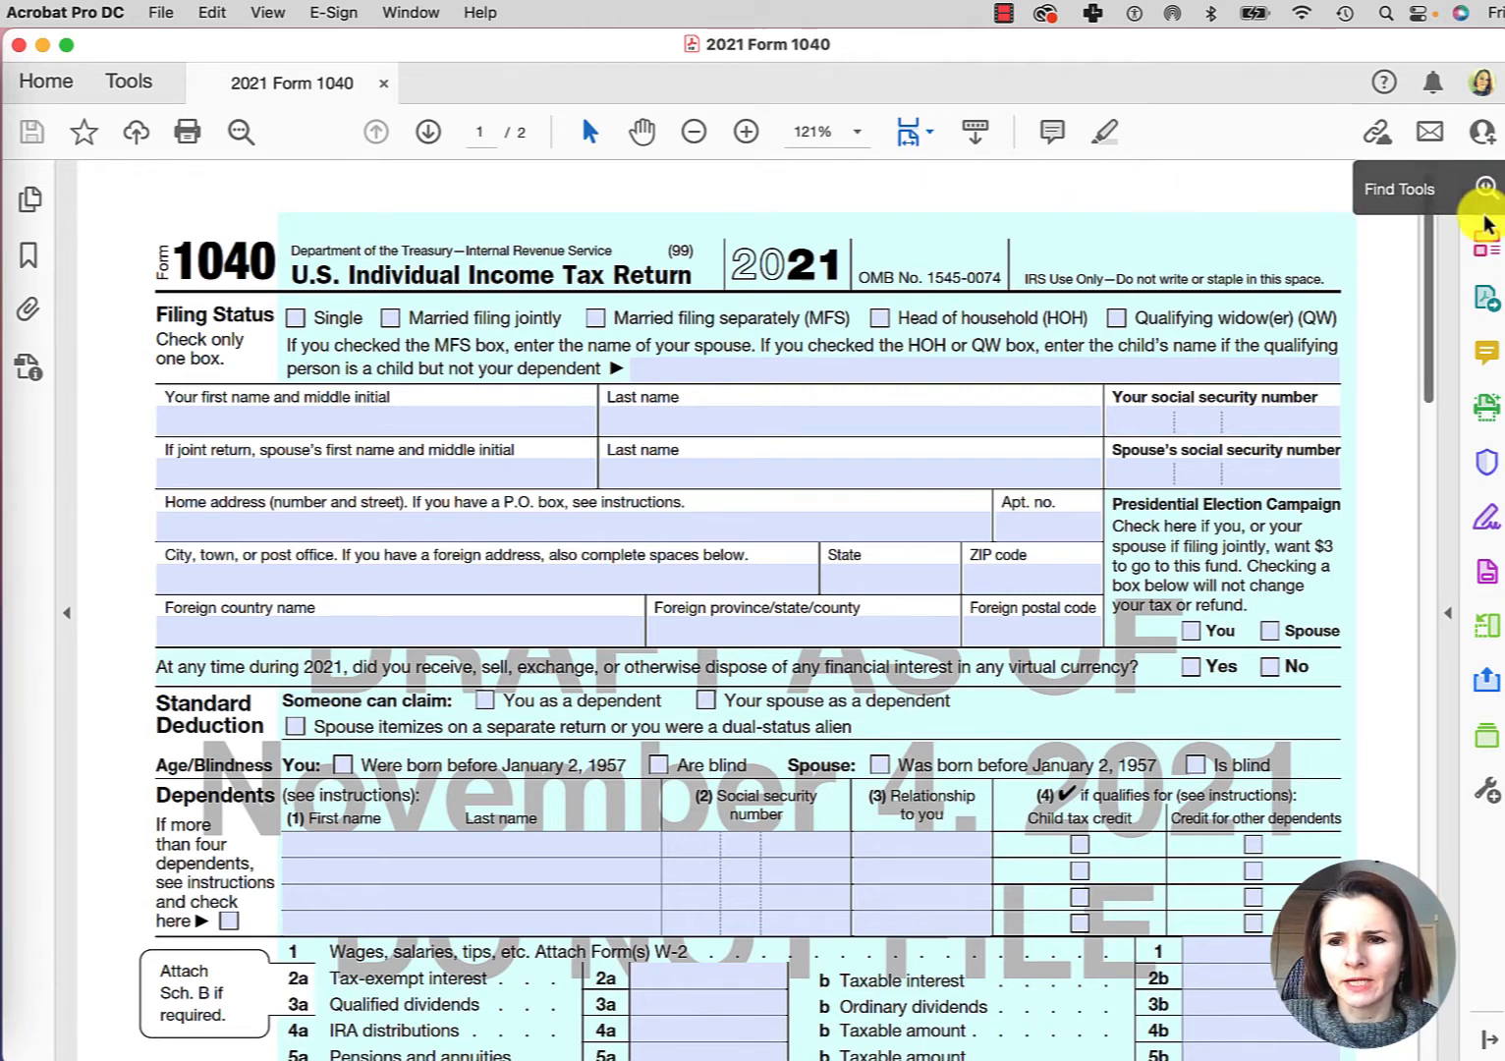
mouse_move(1486, 243)
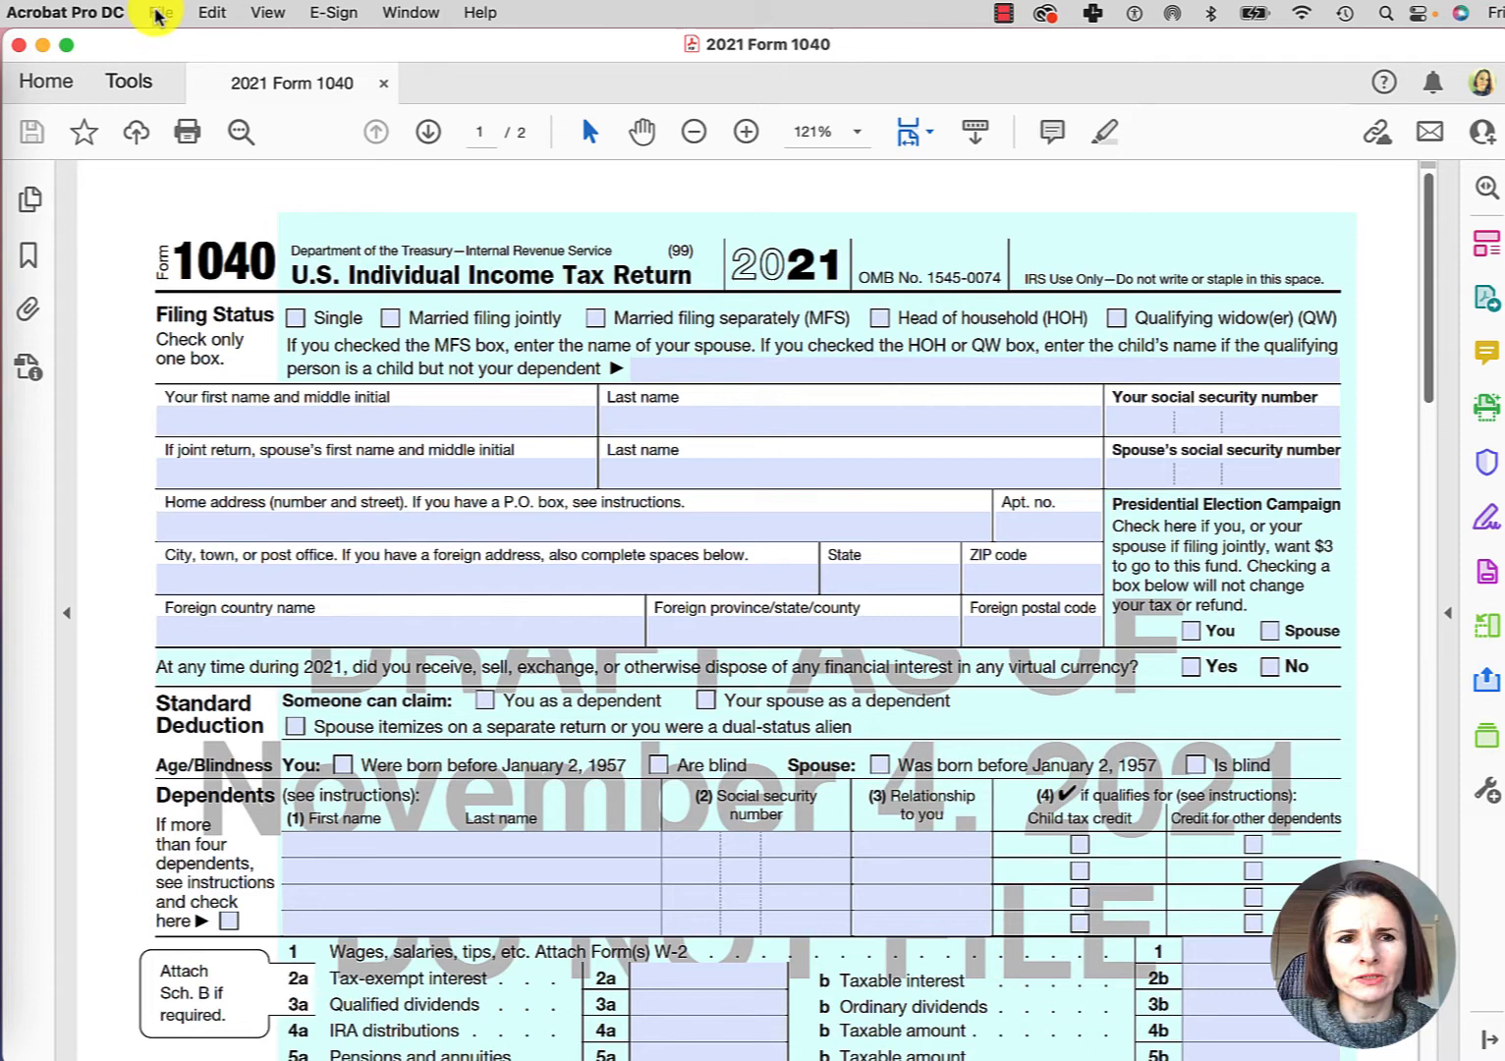
click(212, 13)
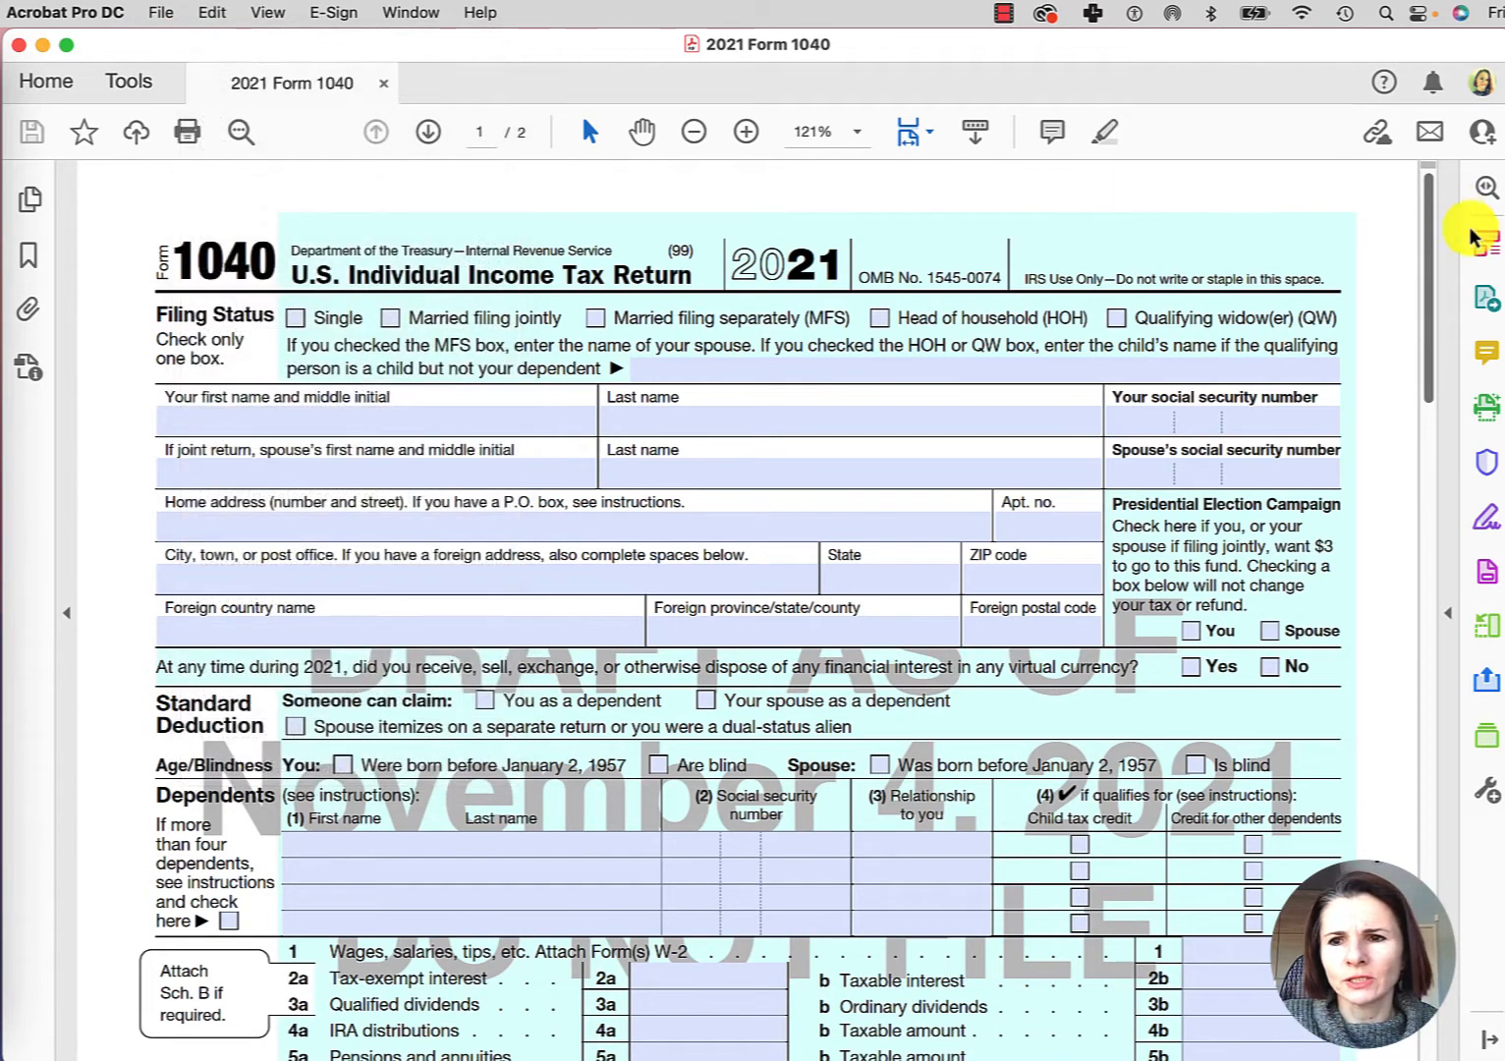
Step: Turn on Edit PDF for the 1040 form and hide the Format panel for more page room
click(1488, 245)
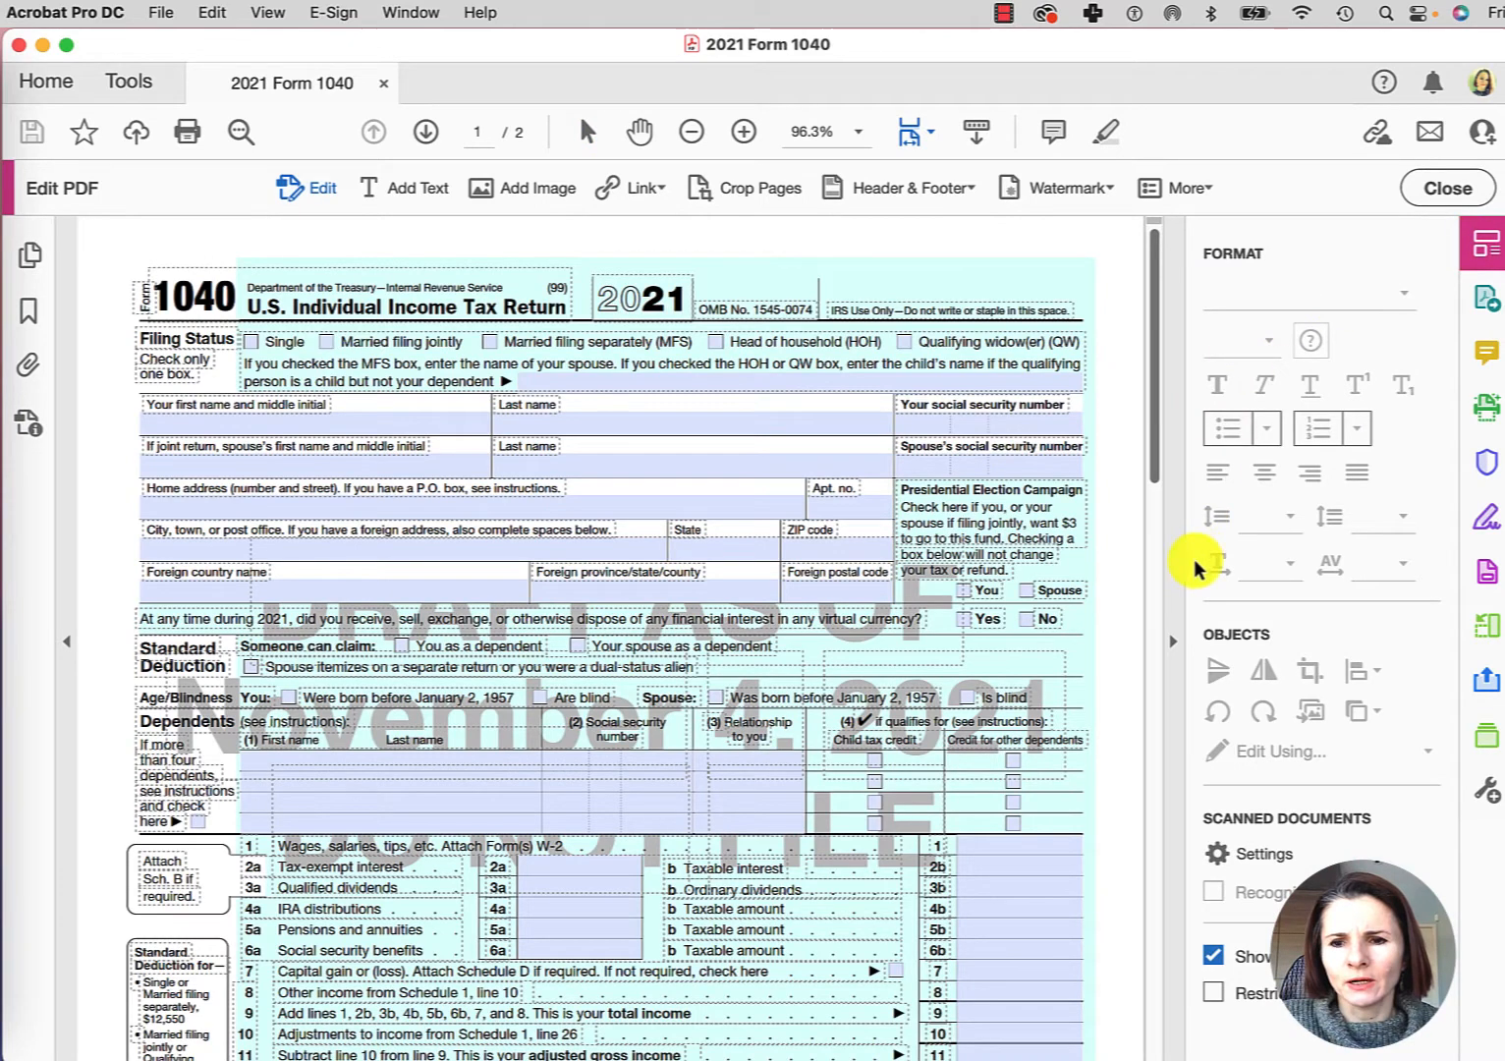
mouse_move(1335, 663)
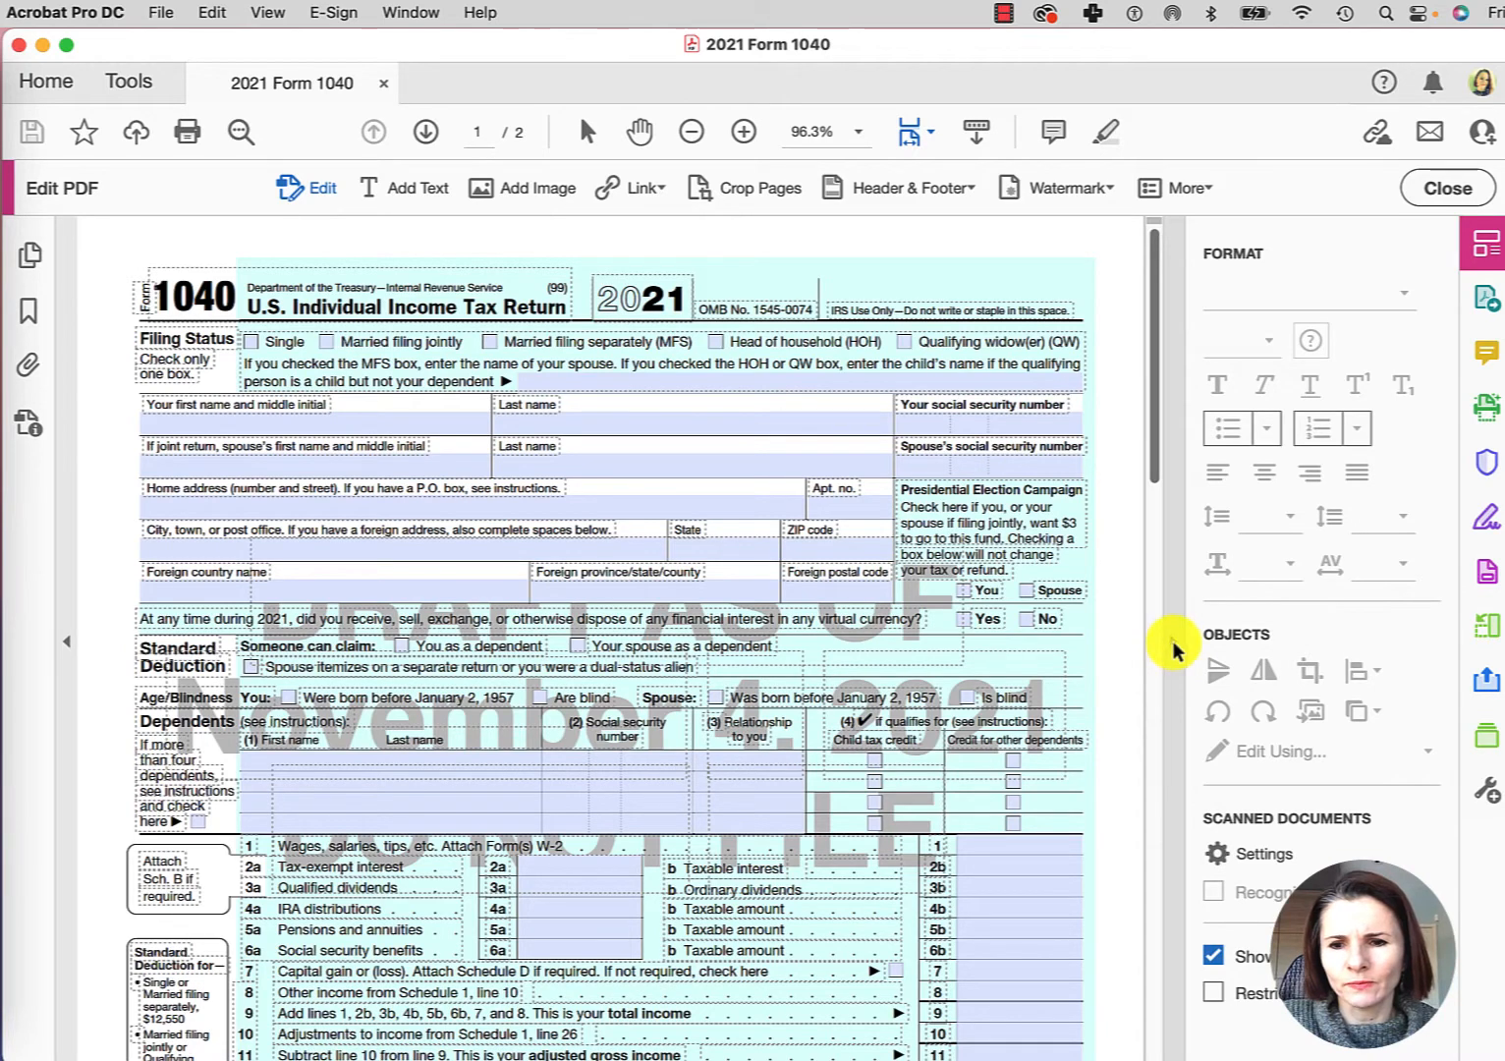
click(744, 132)
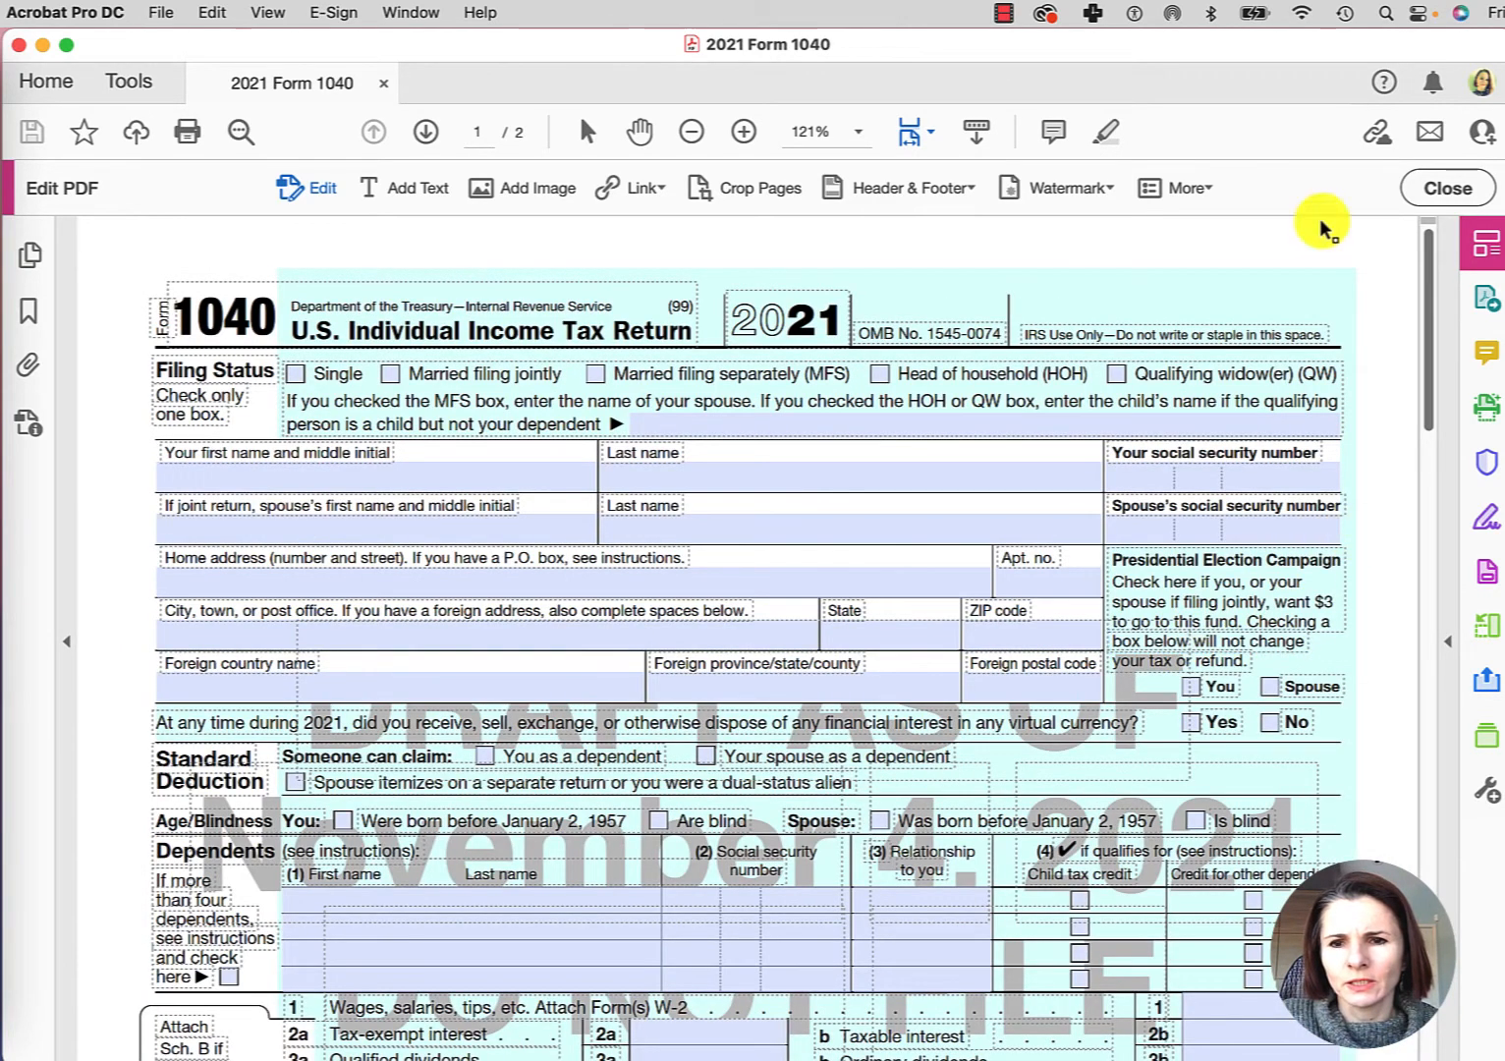
mouse_move(1051, 284)
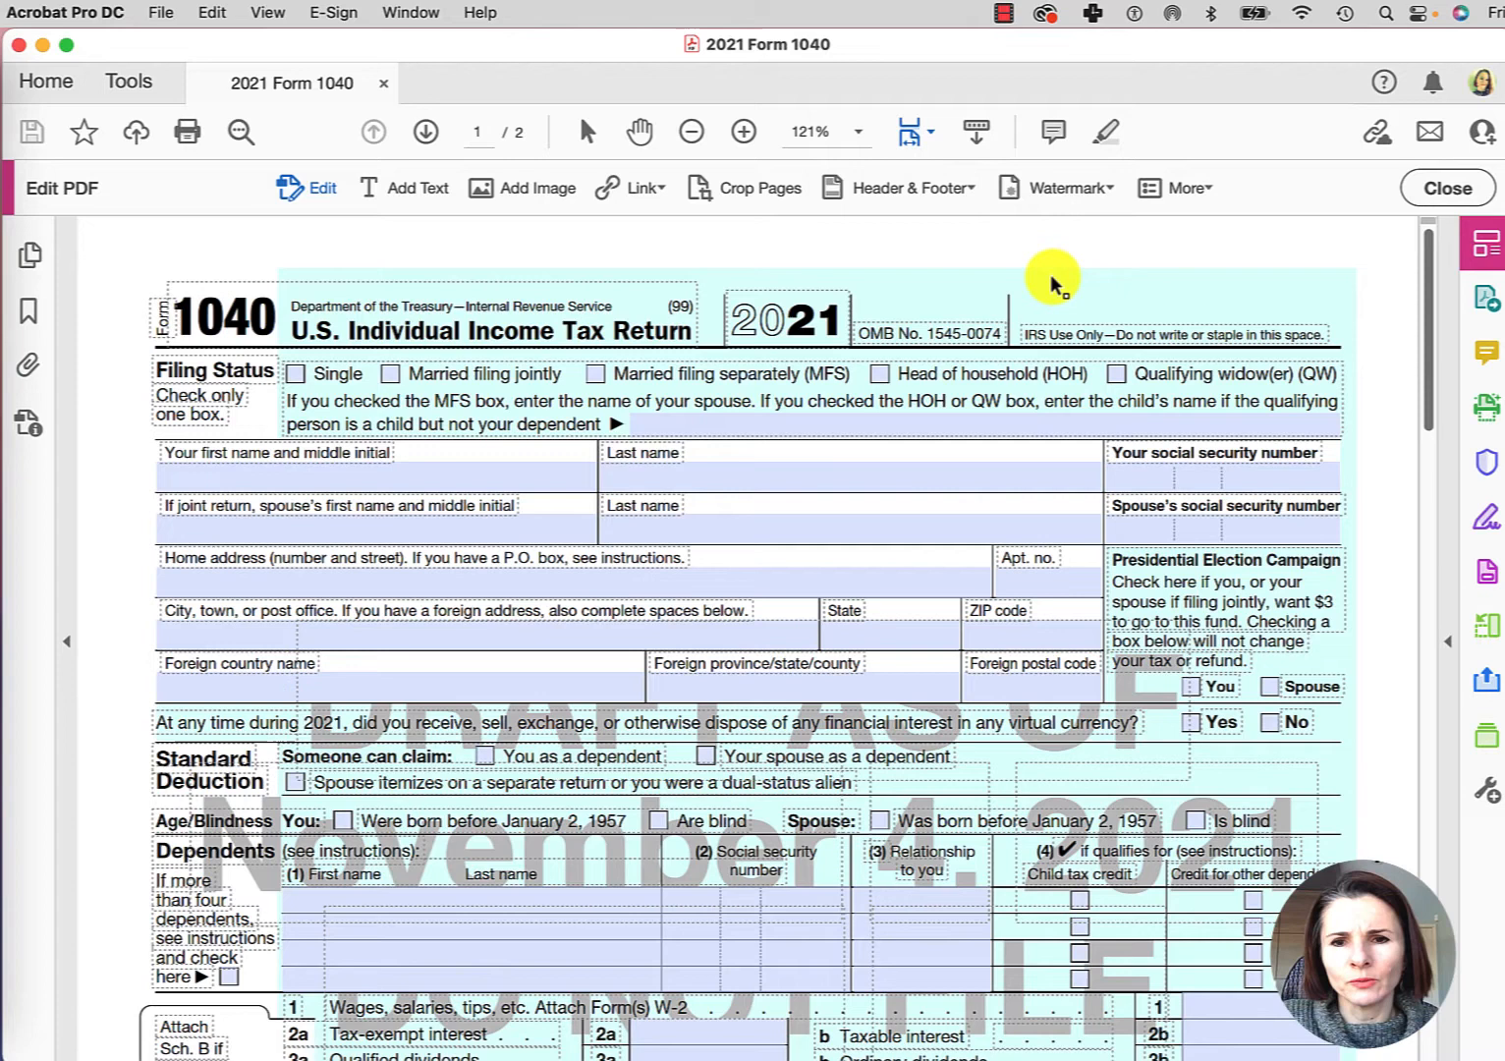
mouse_move(872, 287)
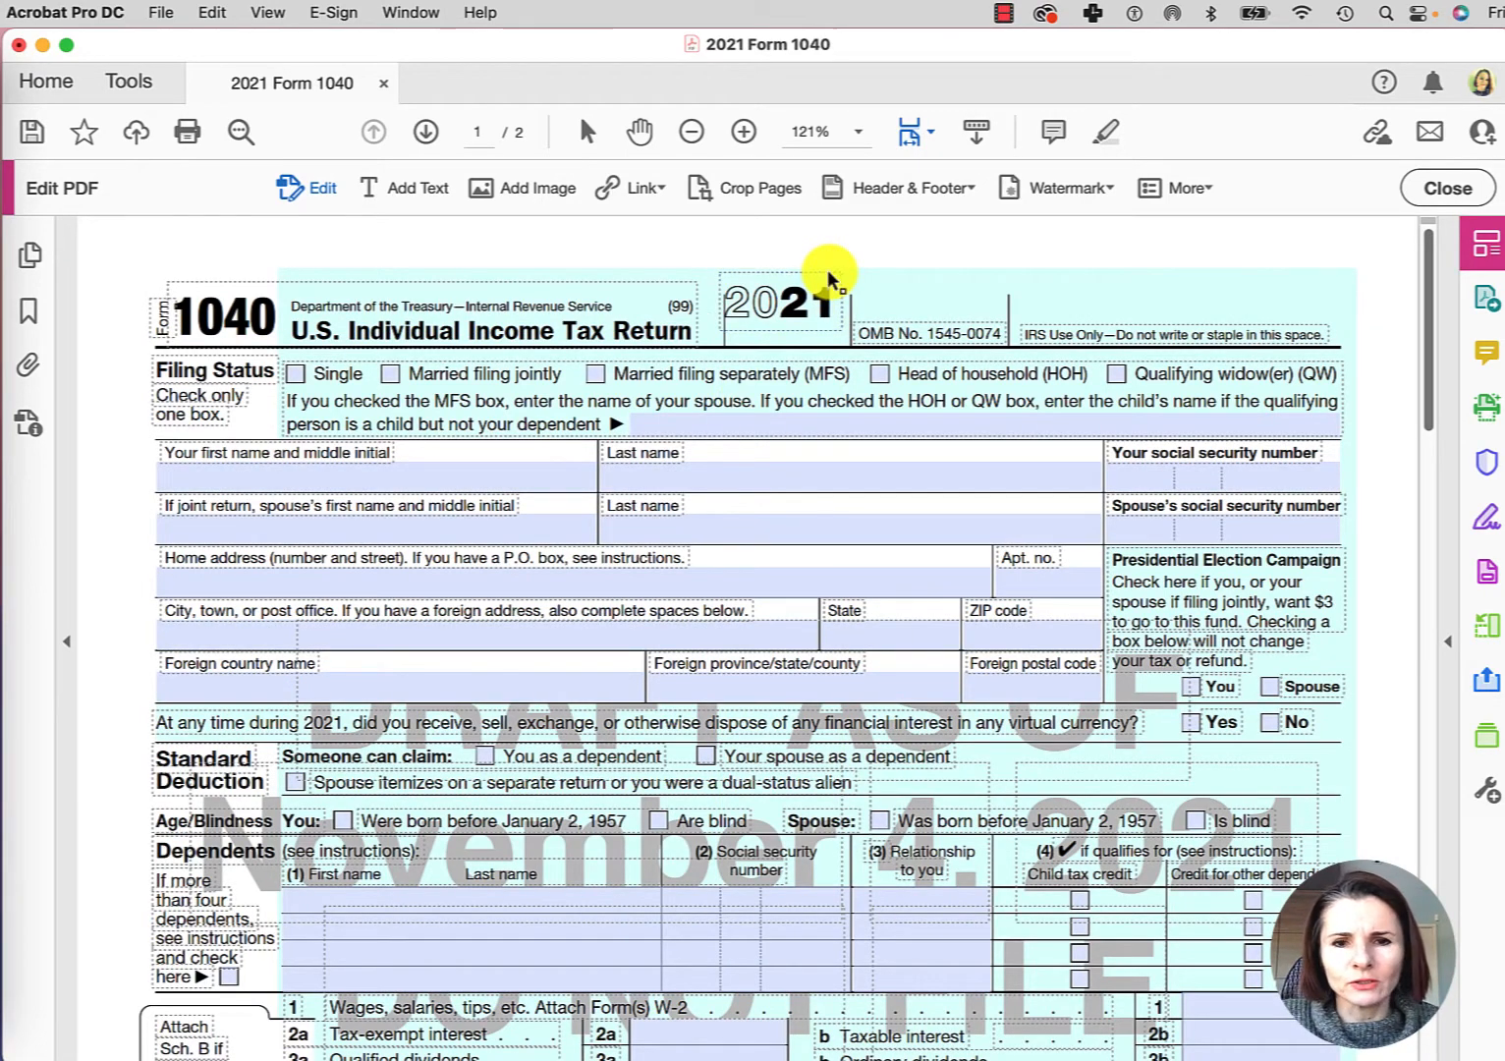
mouse_move(1100, 304)
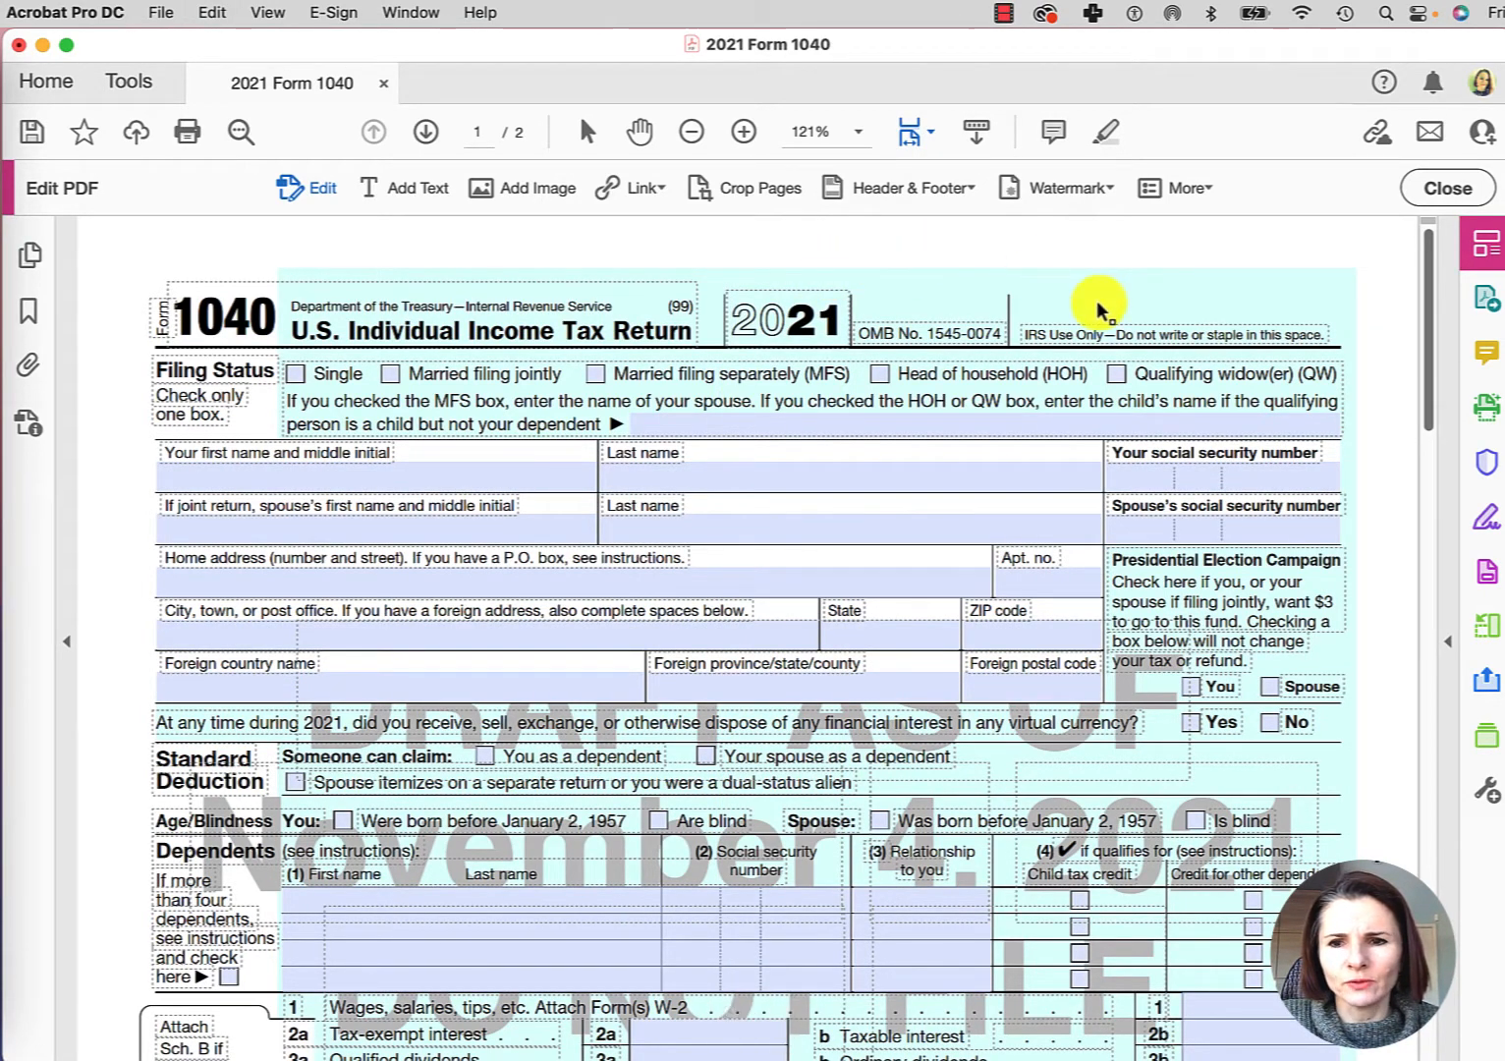
mouse_move(1262, 285)
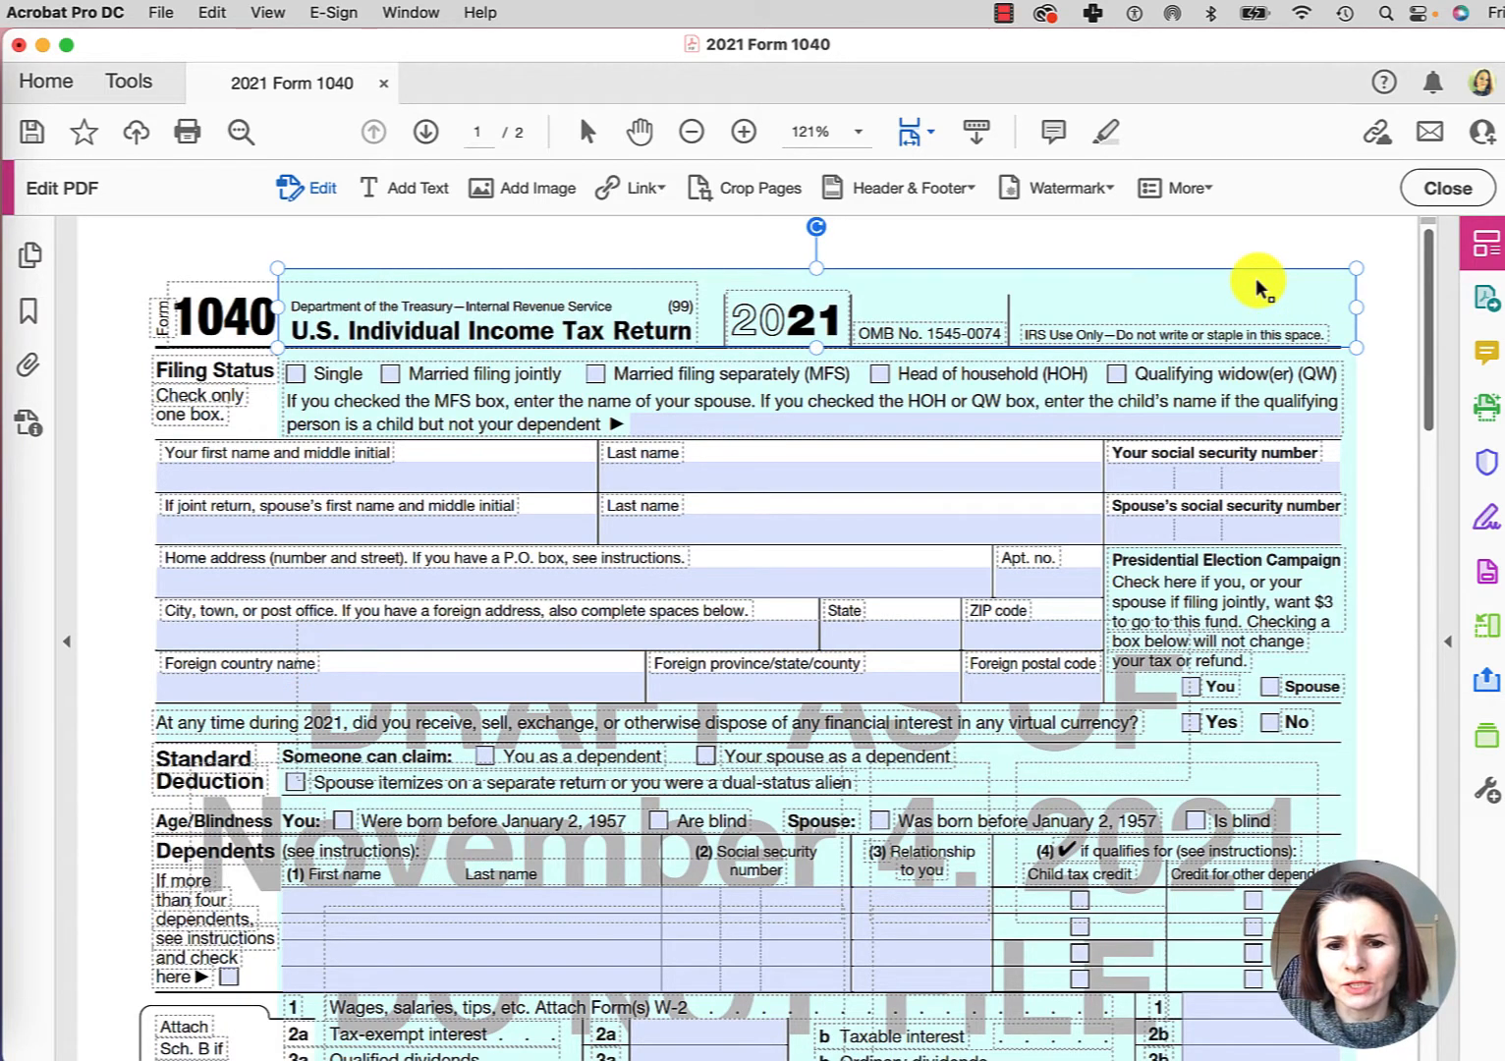
mouse_move(1262, 299)
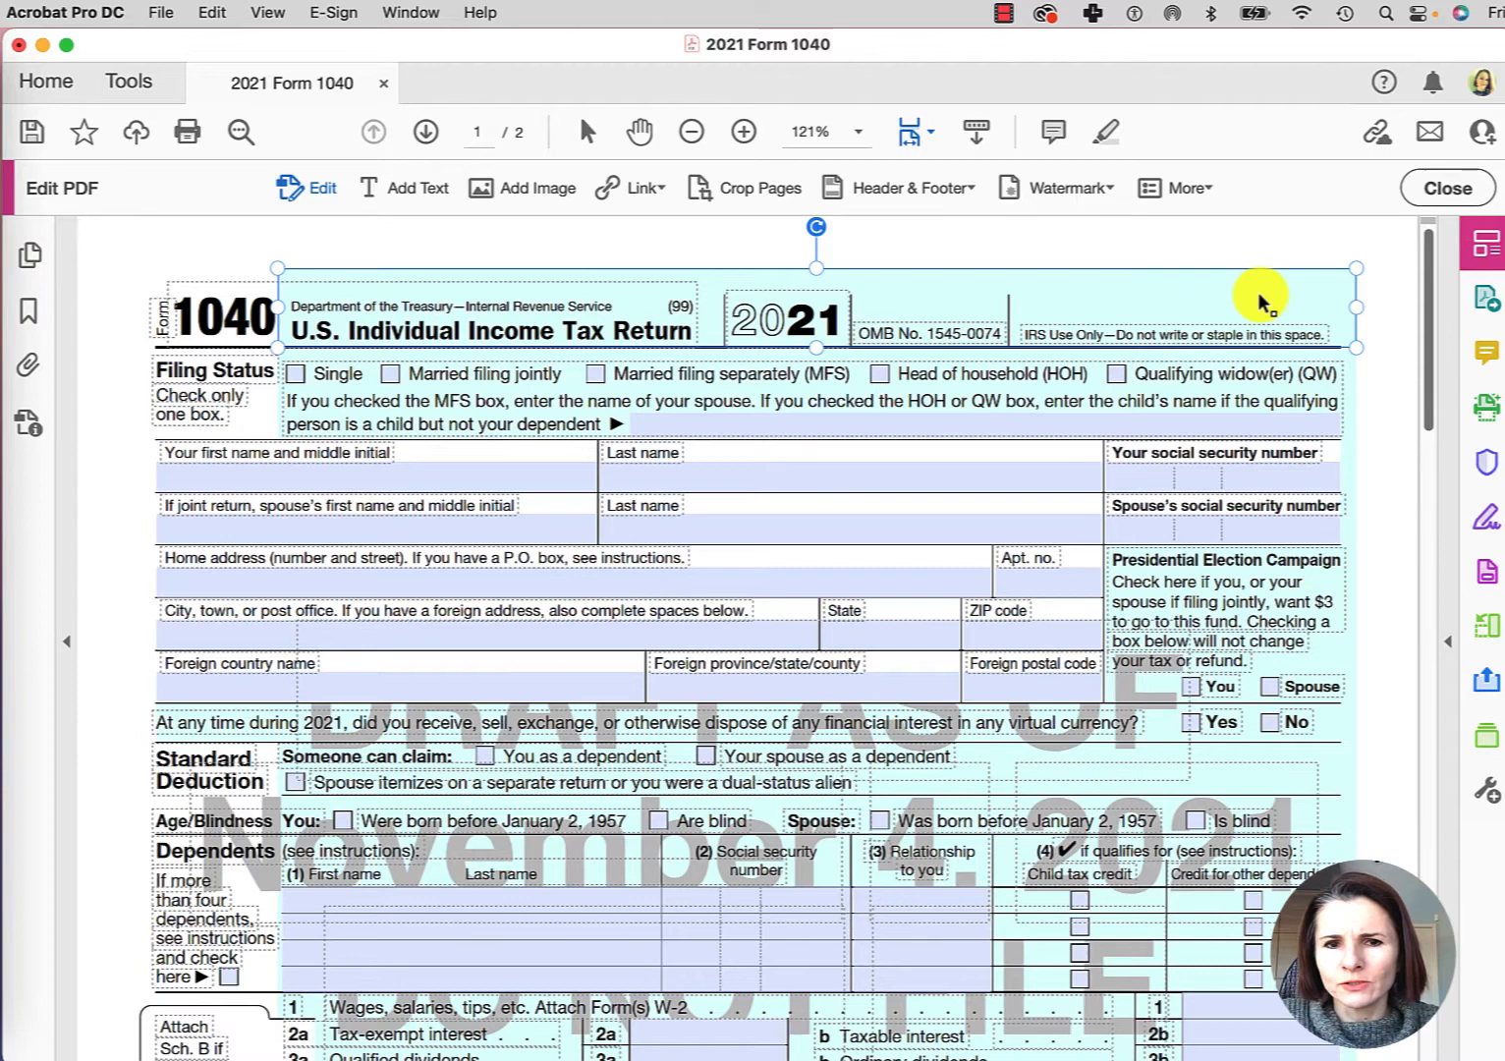
mouse_move(1341, 280)
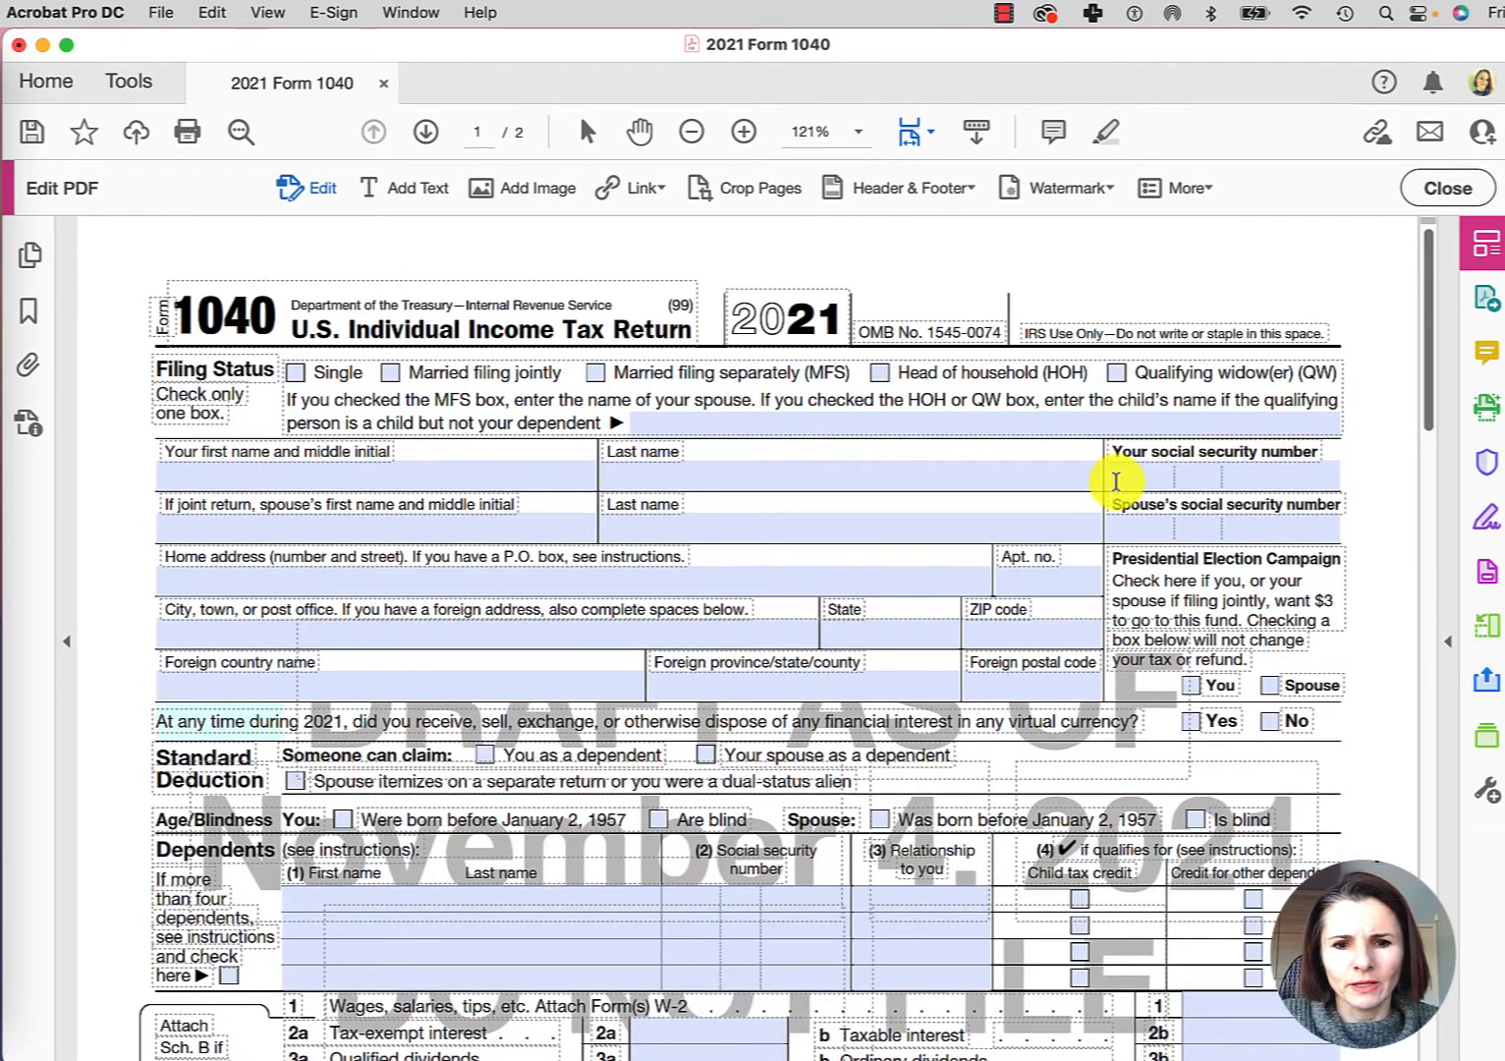
Step: Scroll down page 1 of the 1040 to the footer area
scroll(down, 3)
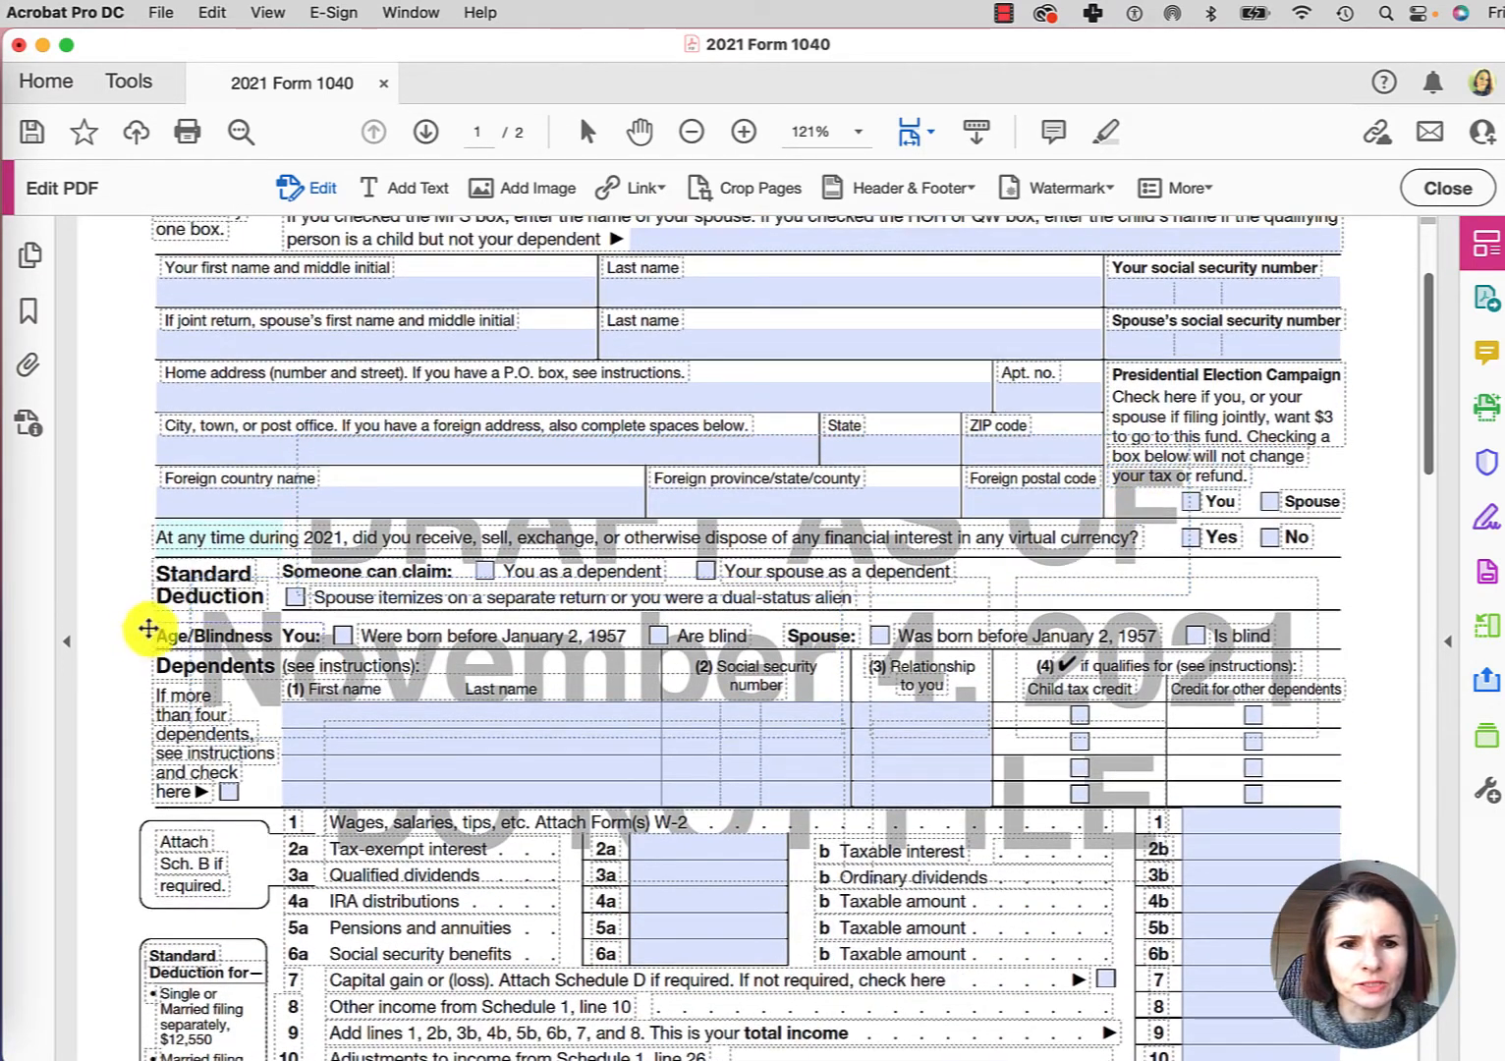
mouse_move(184, 522)
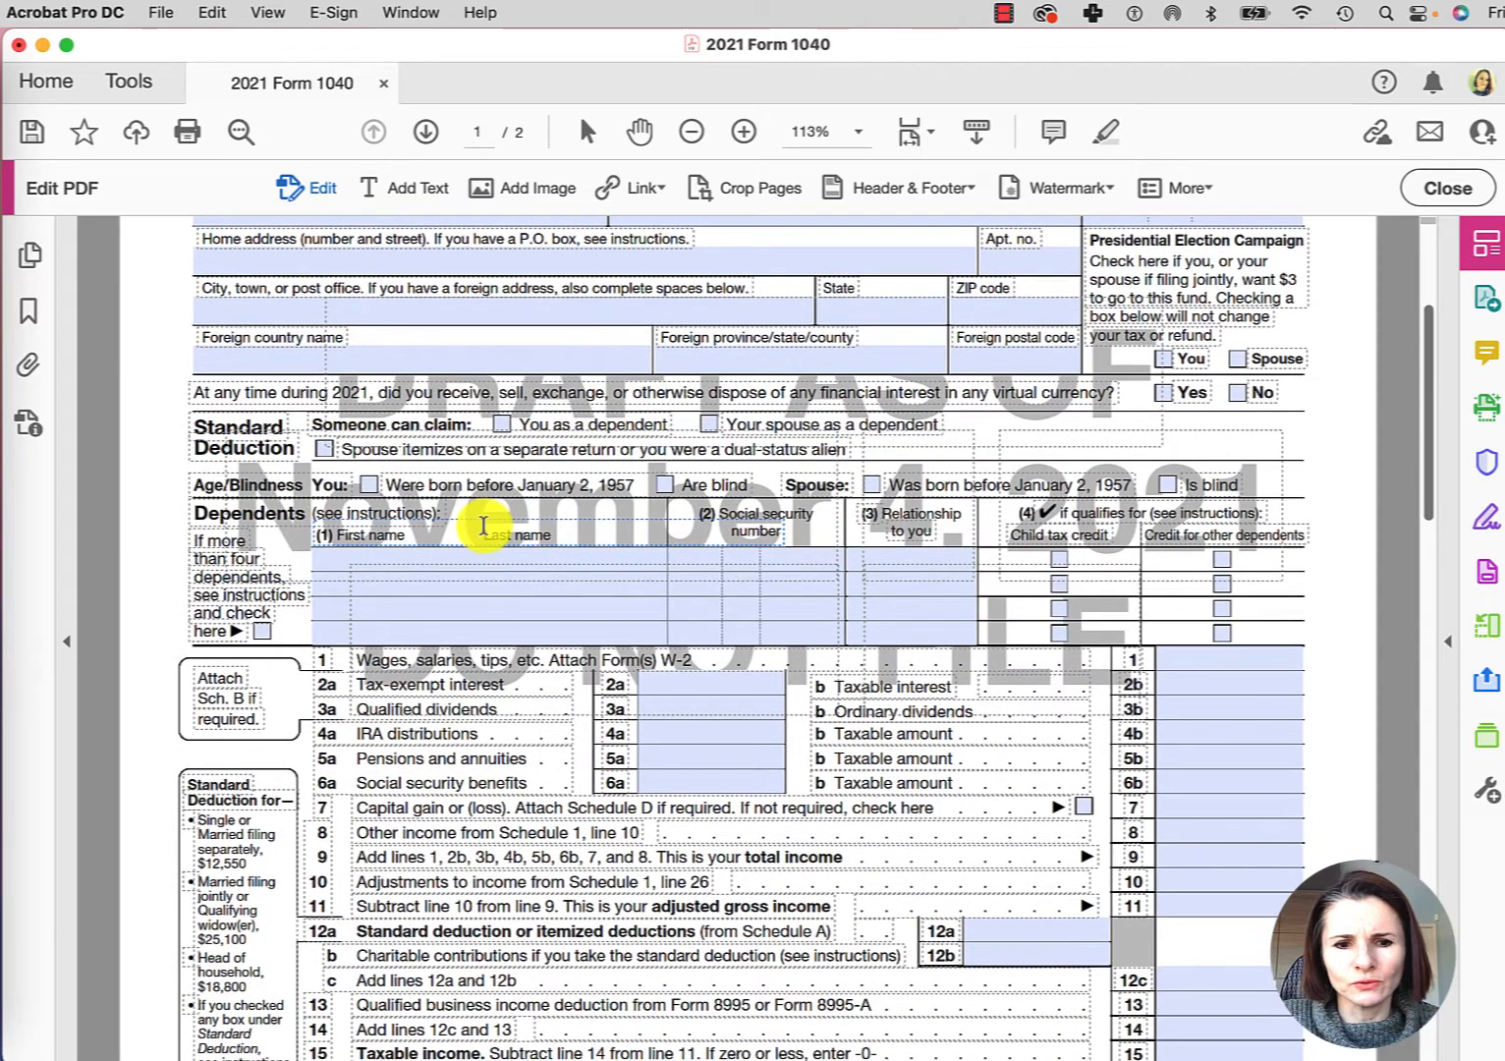
scroll(down, 3)
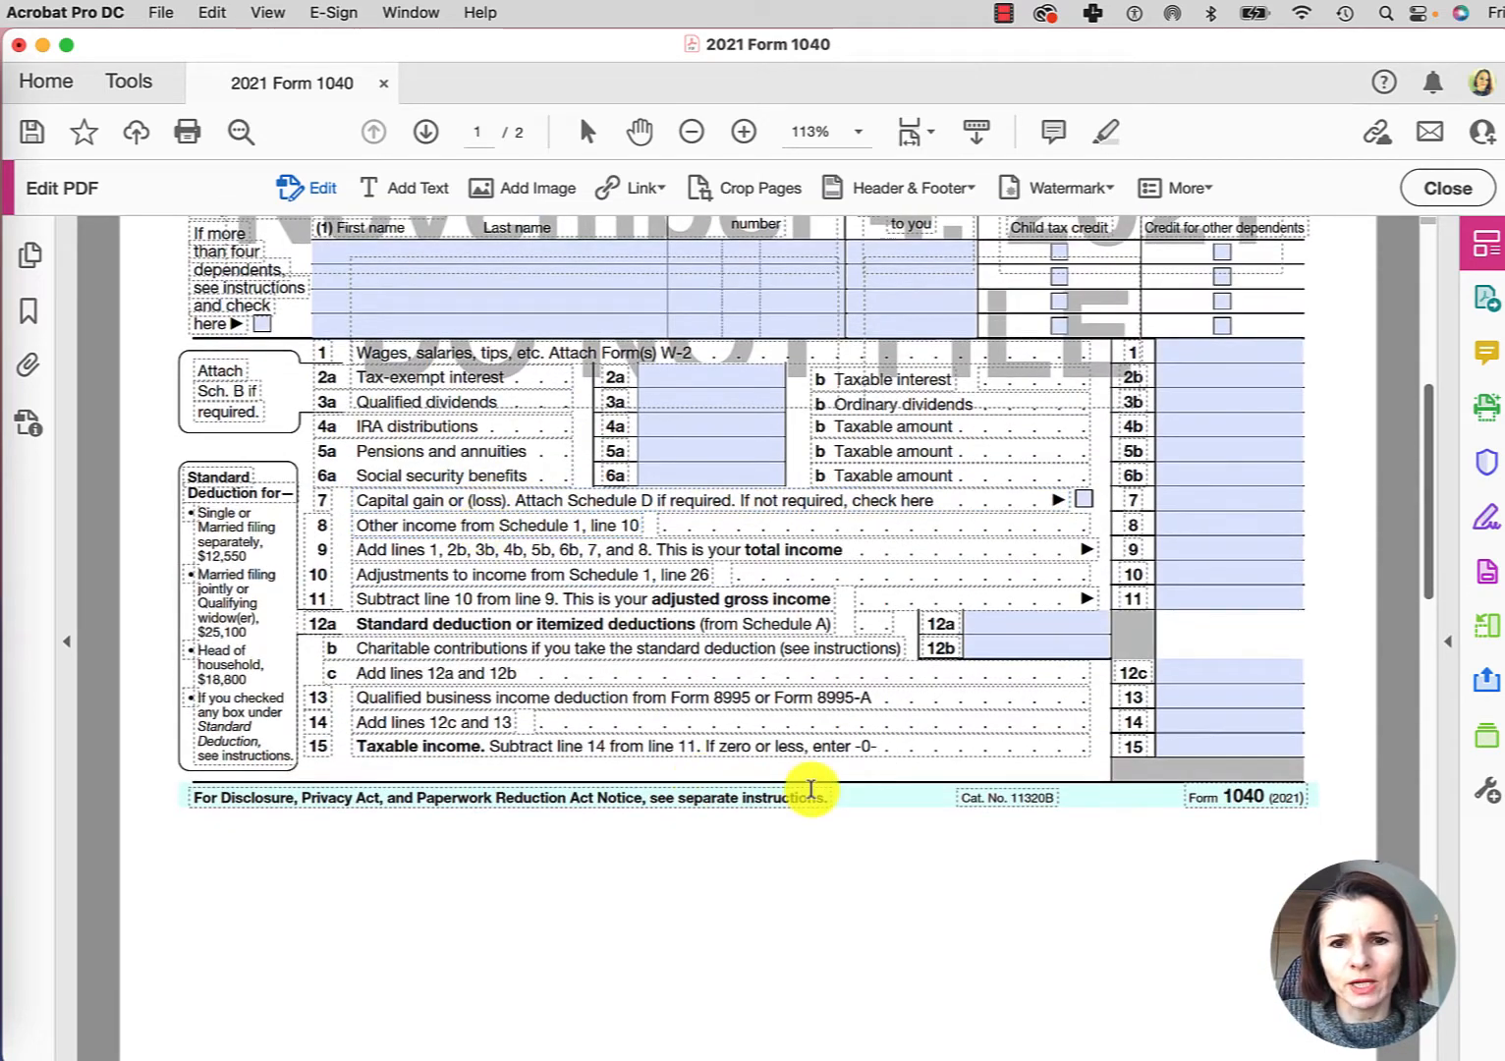
mouse_move(903, 809)
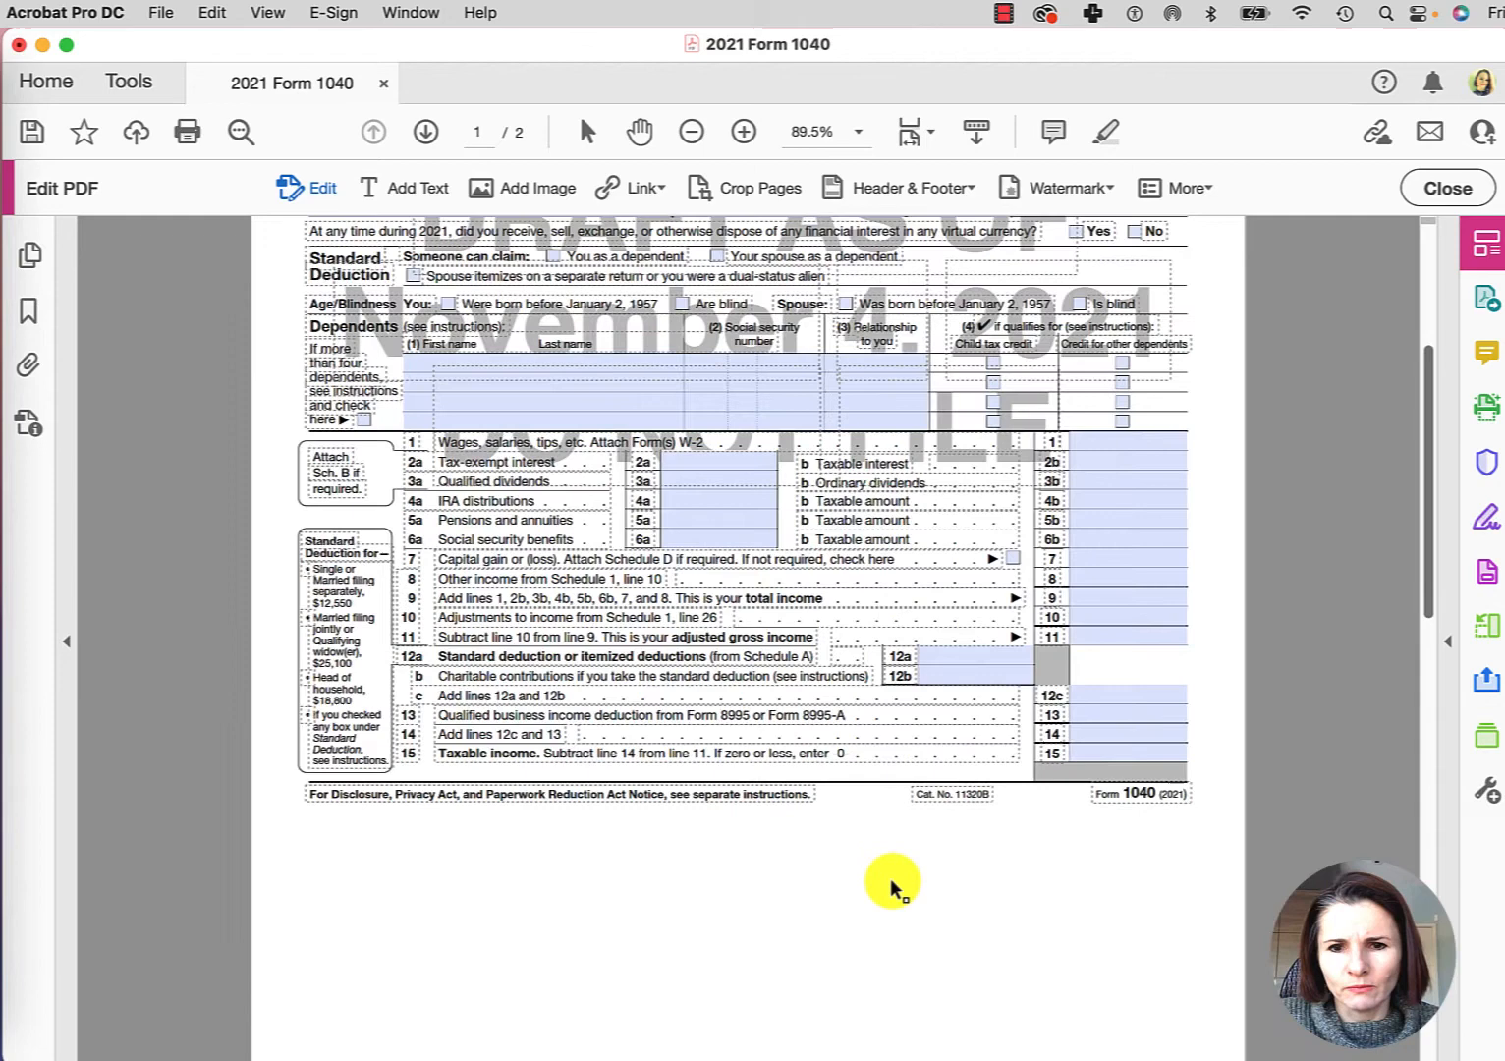
Step: Scroll back up the form and undo the last watermark edit
scroll(up, 3)
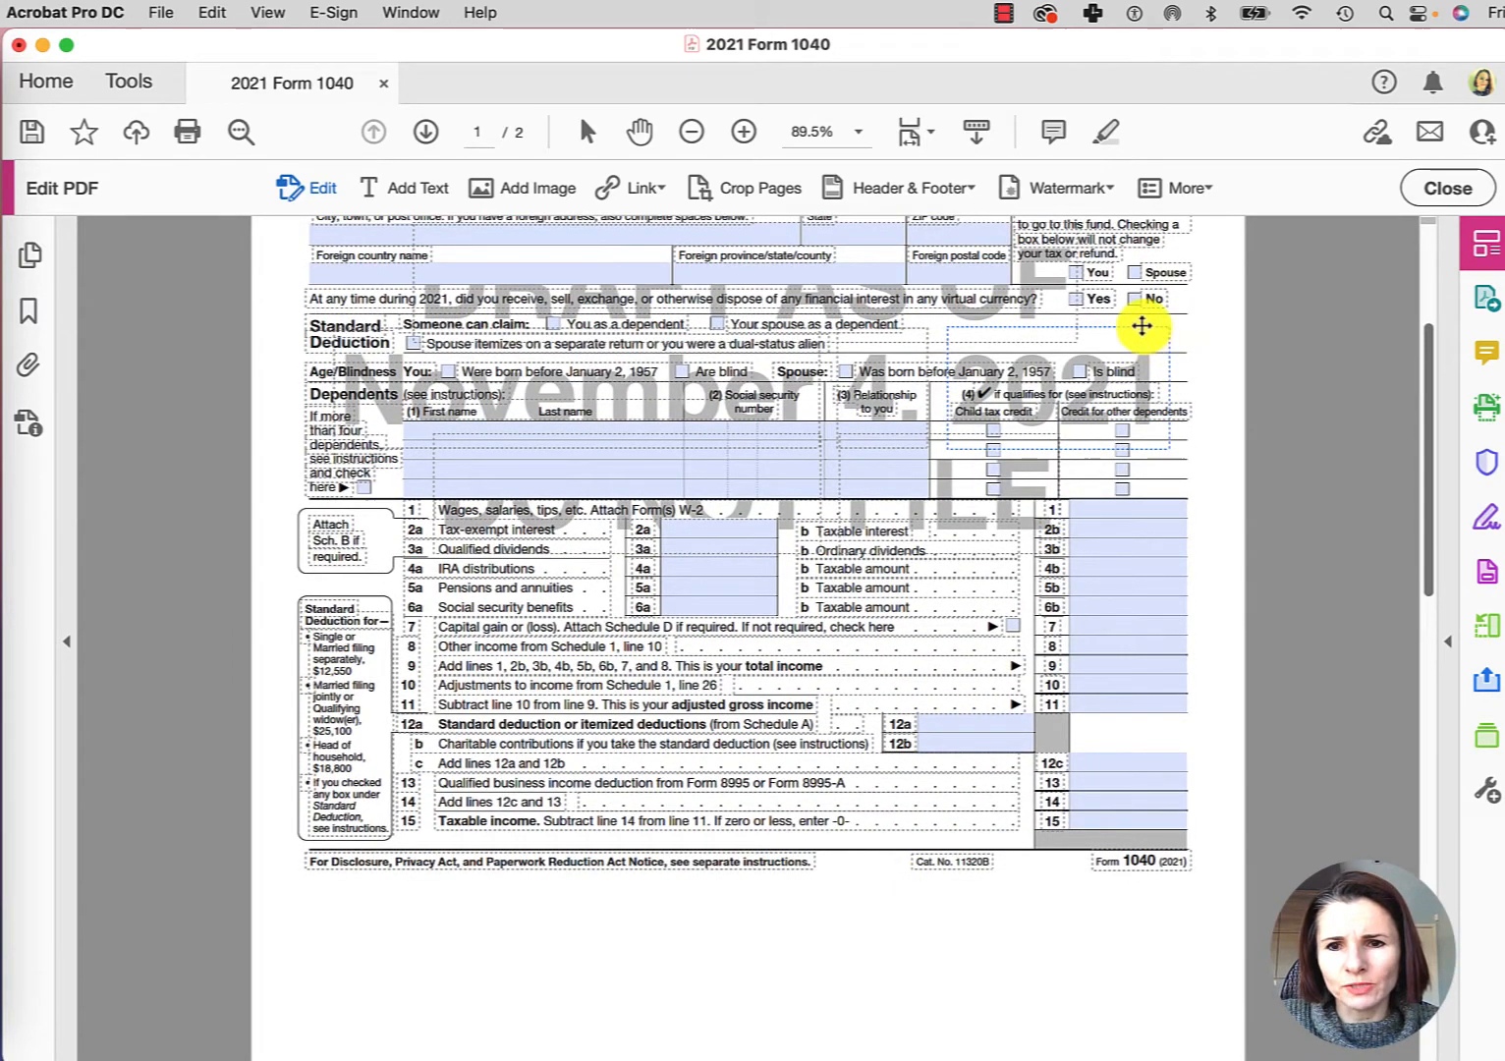
scroll(up, 3)
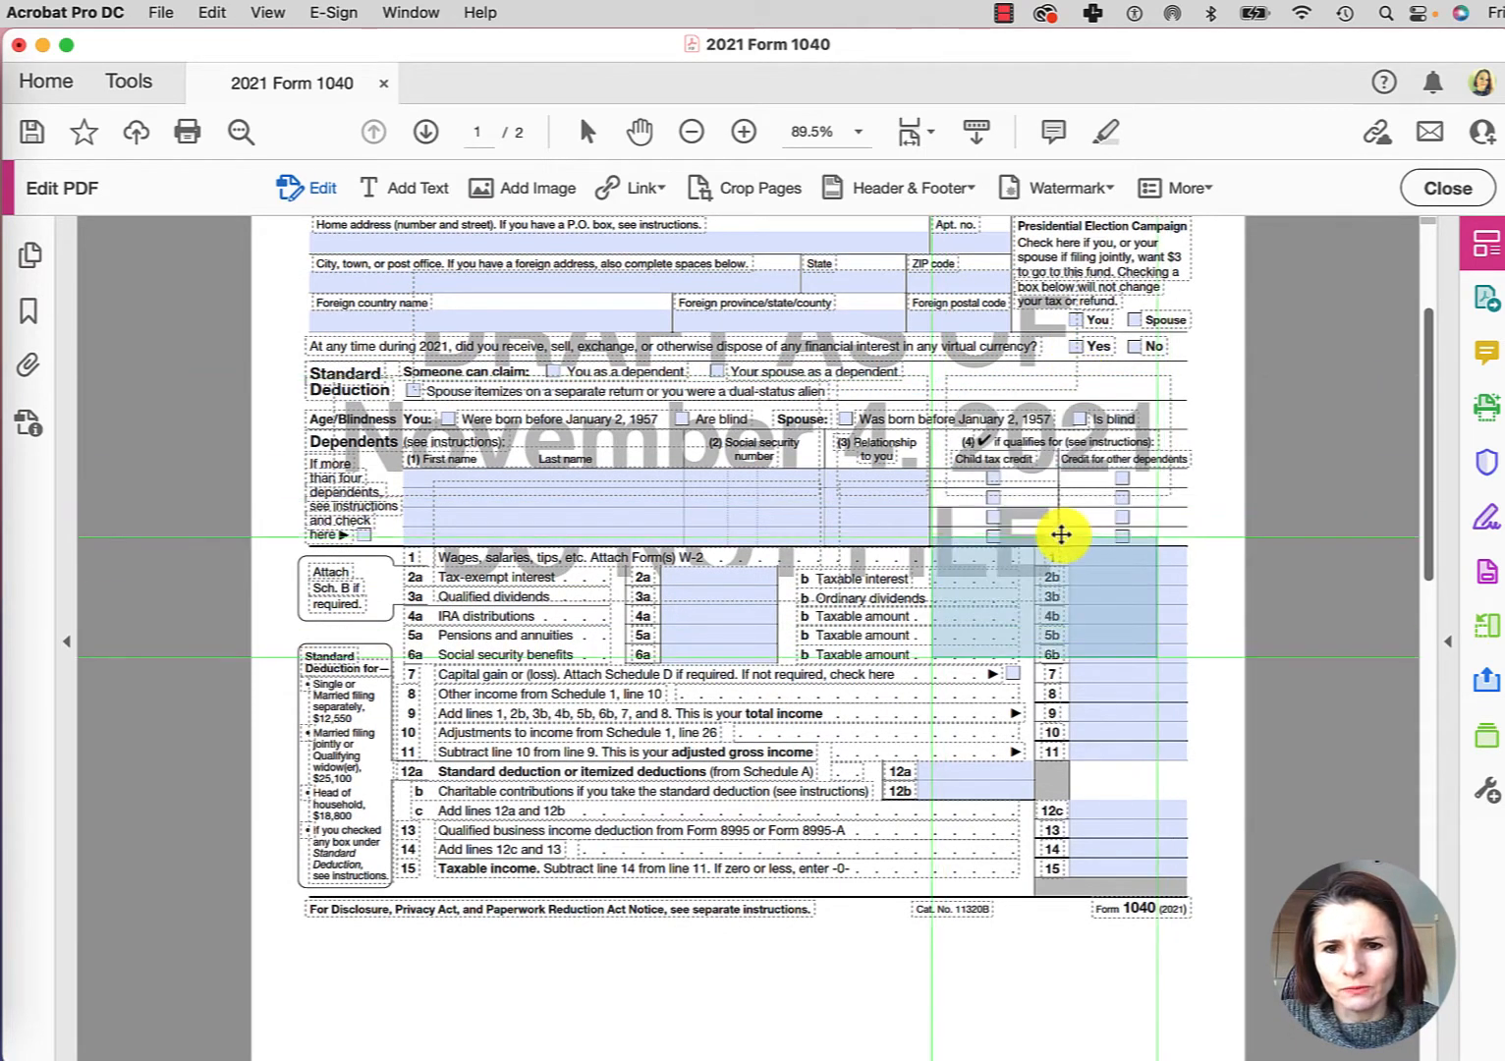
key(cmd+z)
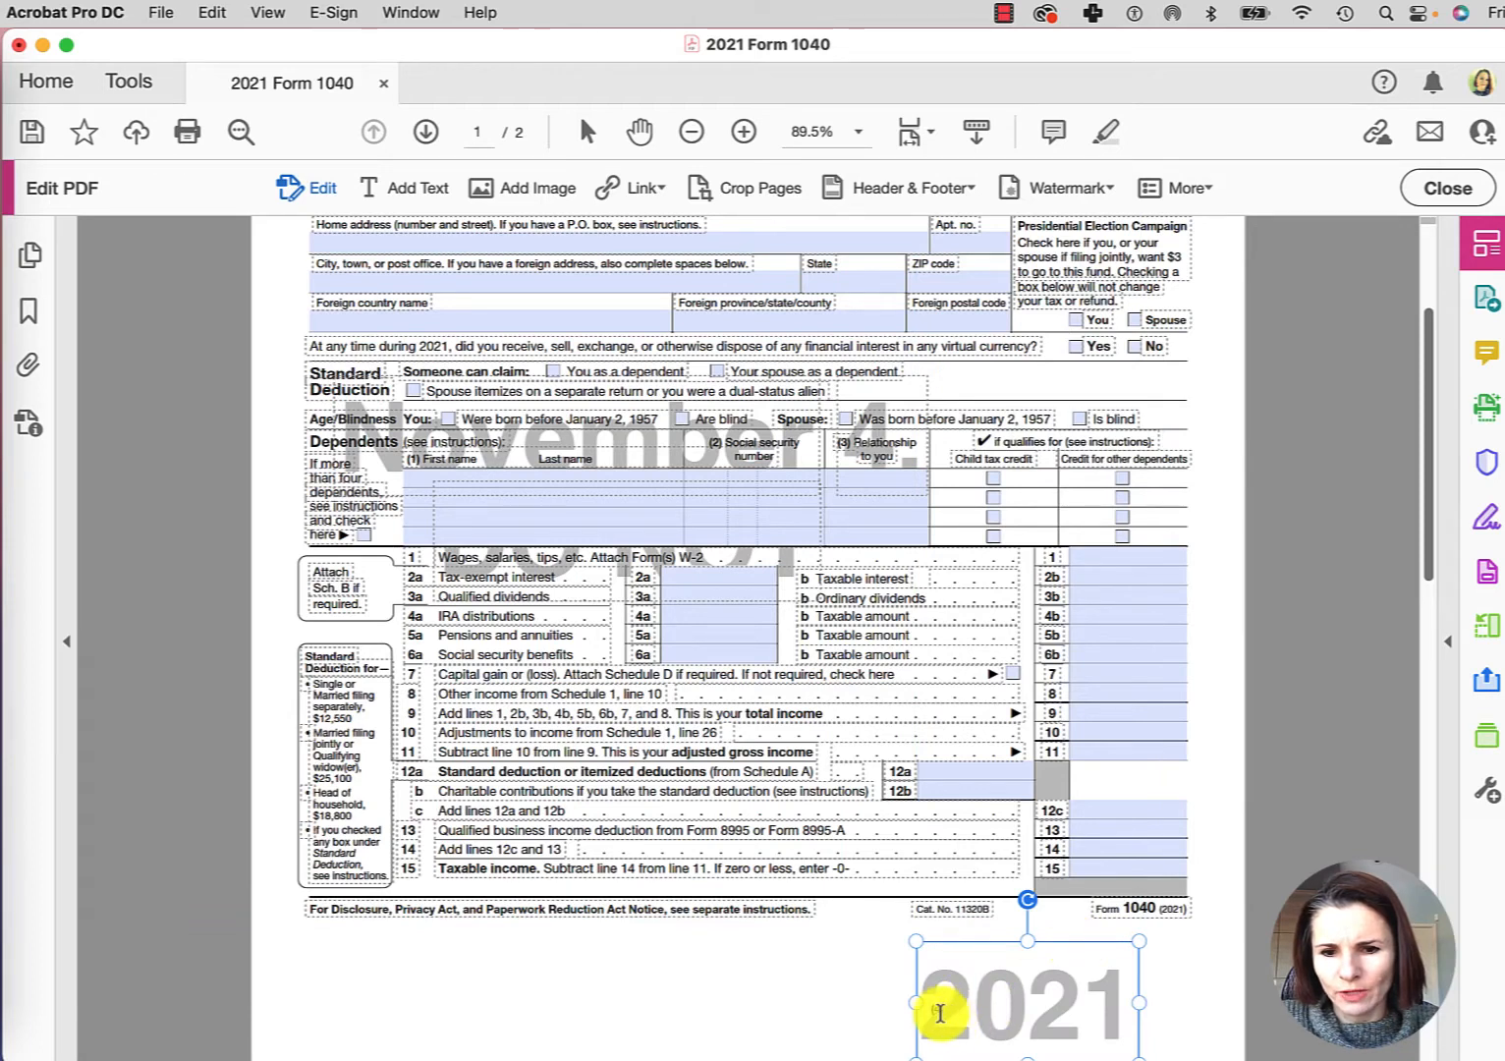
Step: Remove the relocated 2021 watermark text and scroll back up the page
key(cmd+z)
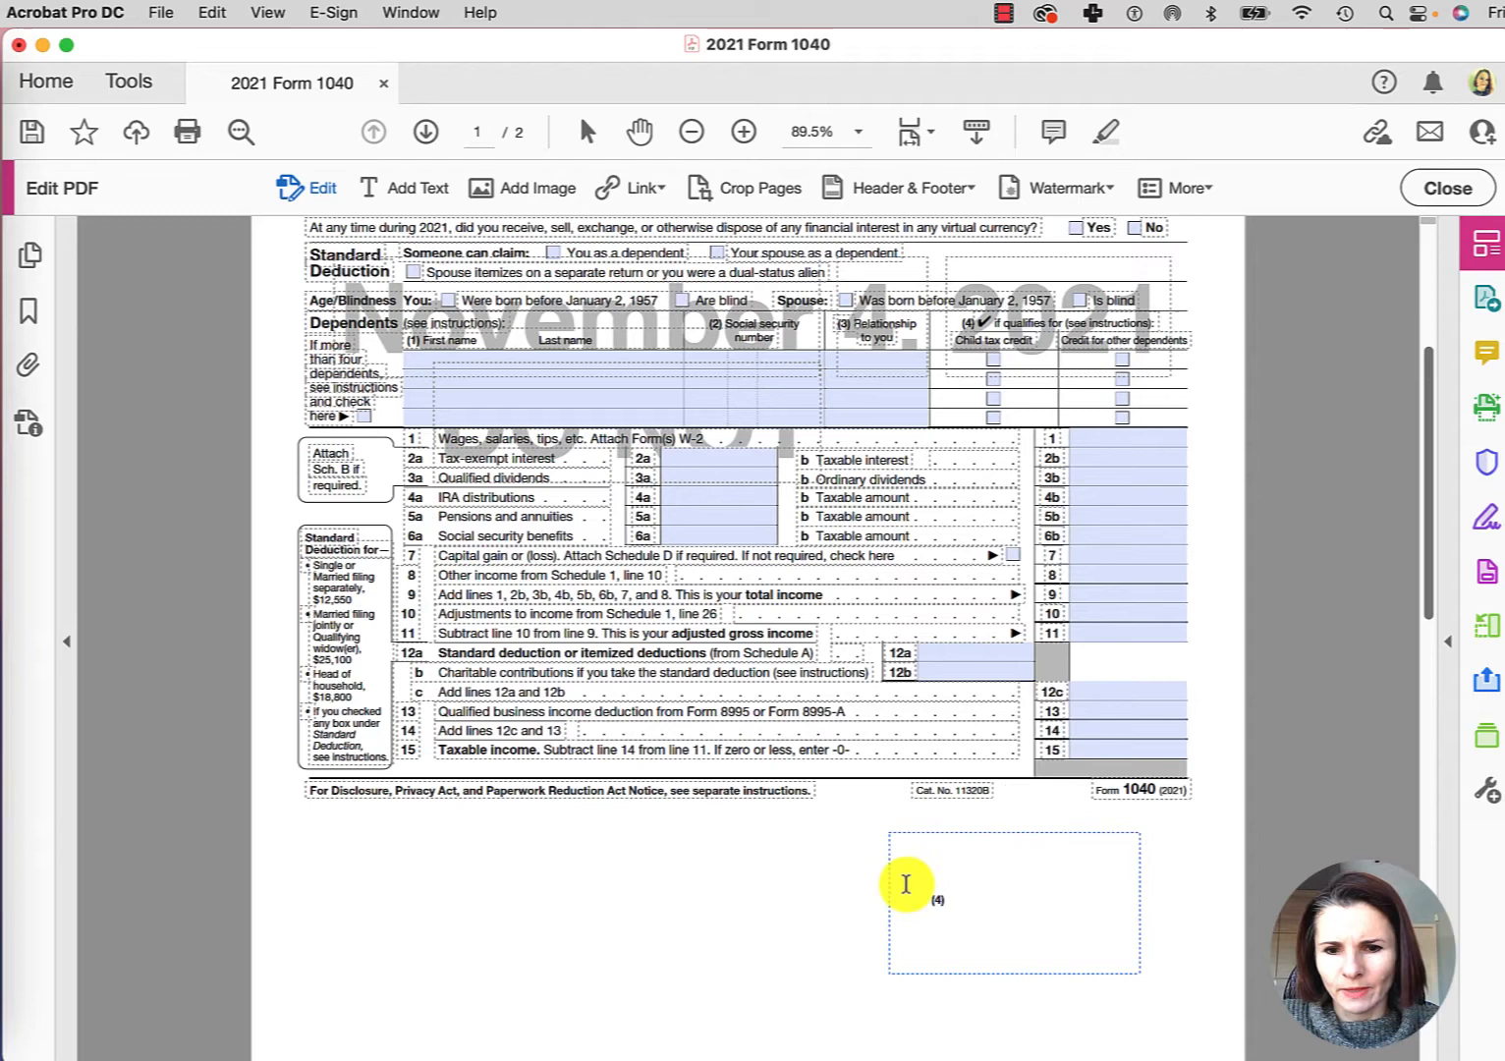
scroll(up, 3)
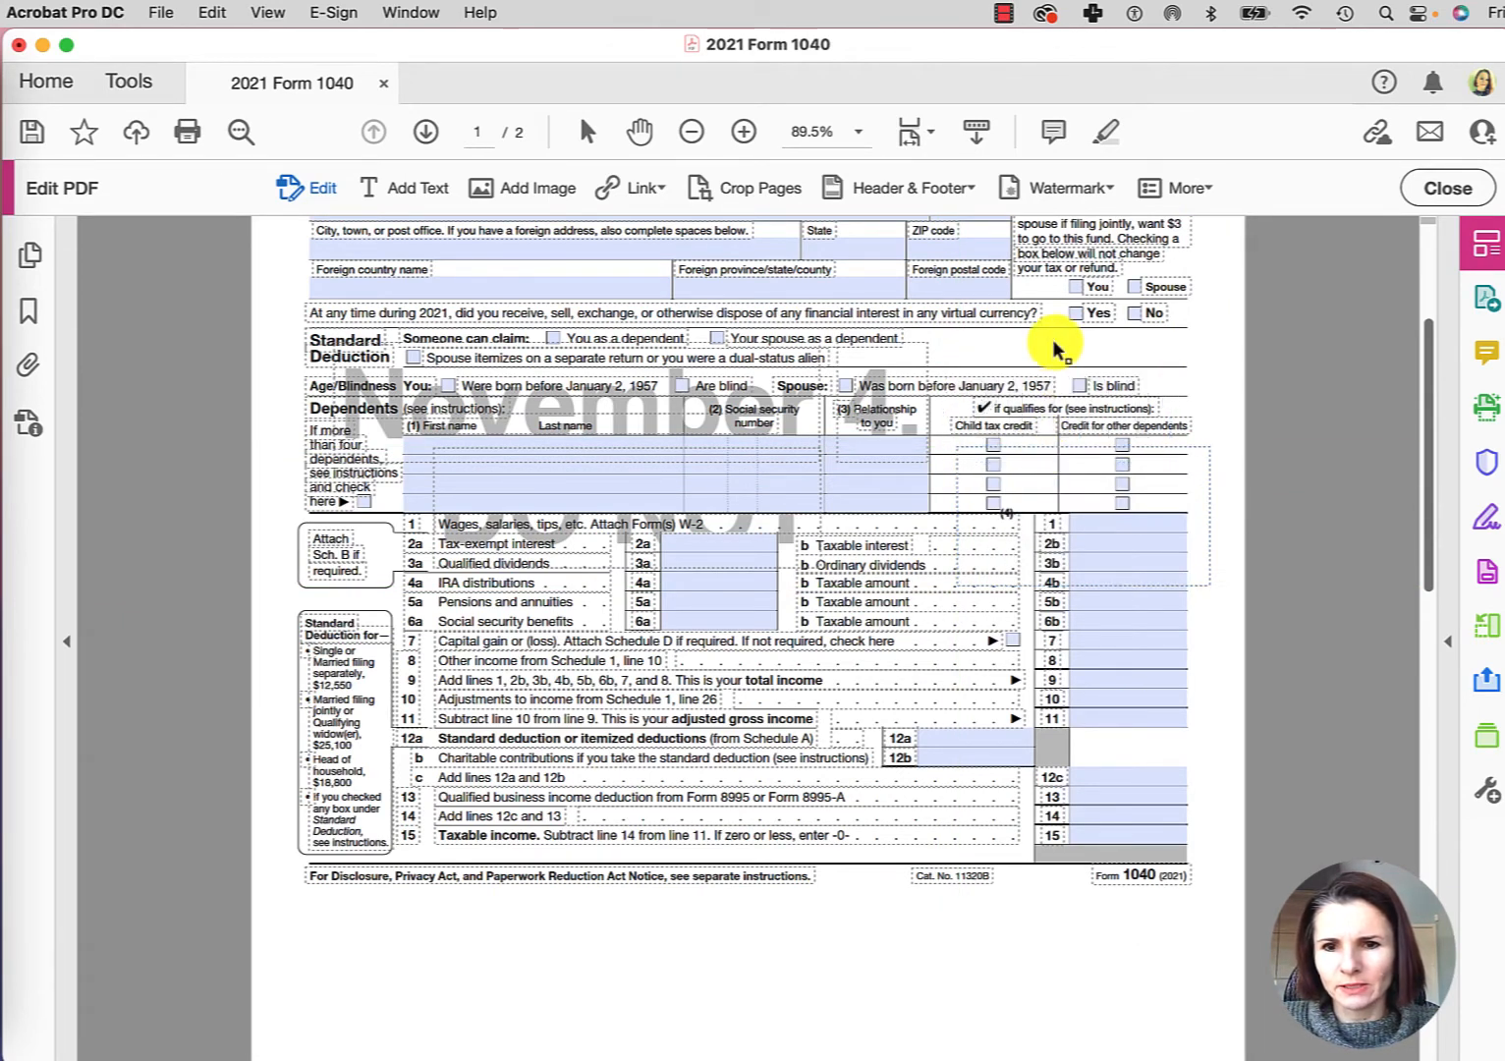
mouse_move(1196, 447)
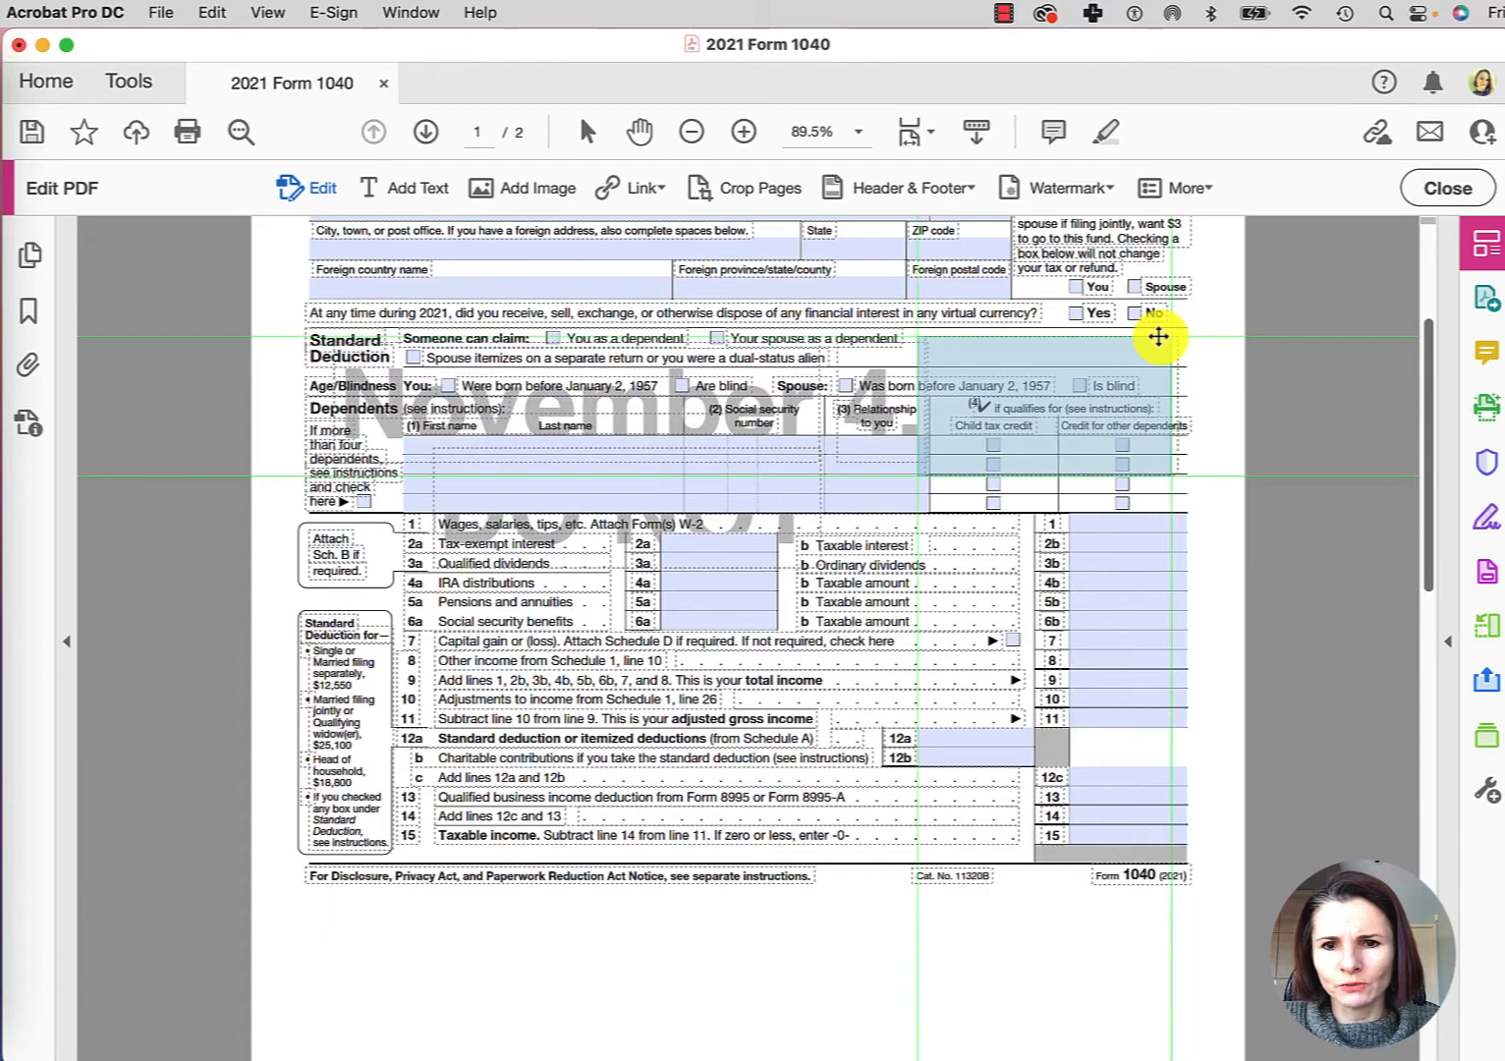
Step: Scroll down to the space below the page-1 footer for the 4, watermark block
scroll(down, 3)
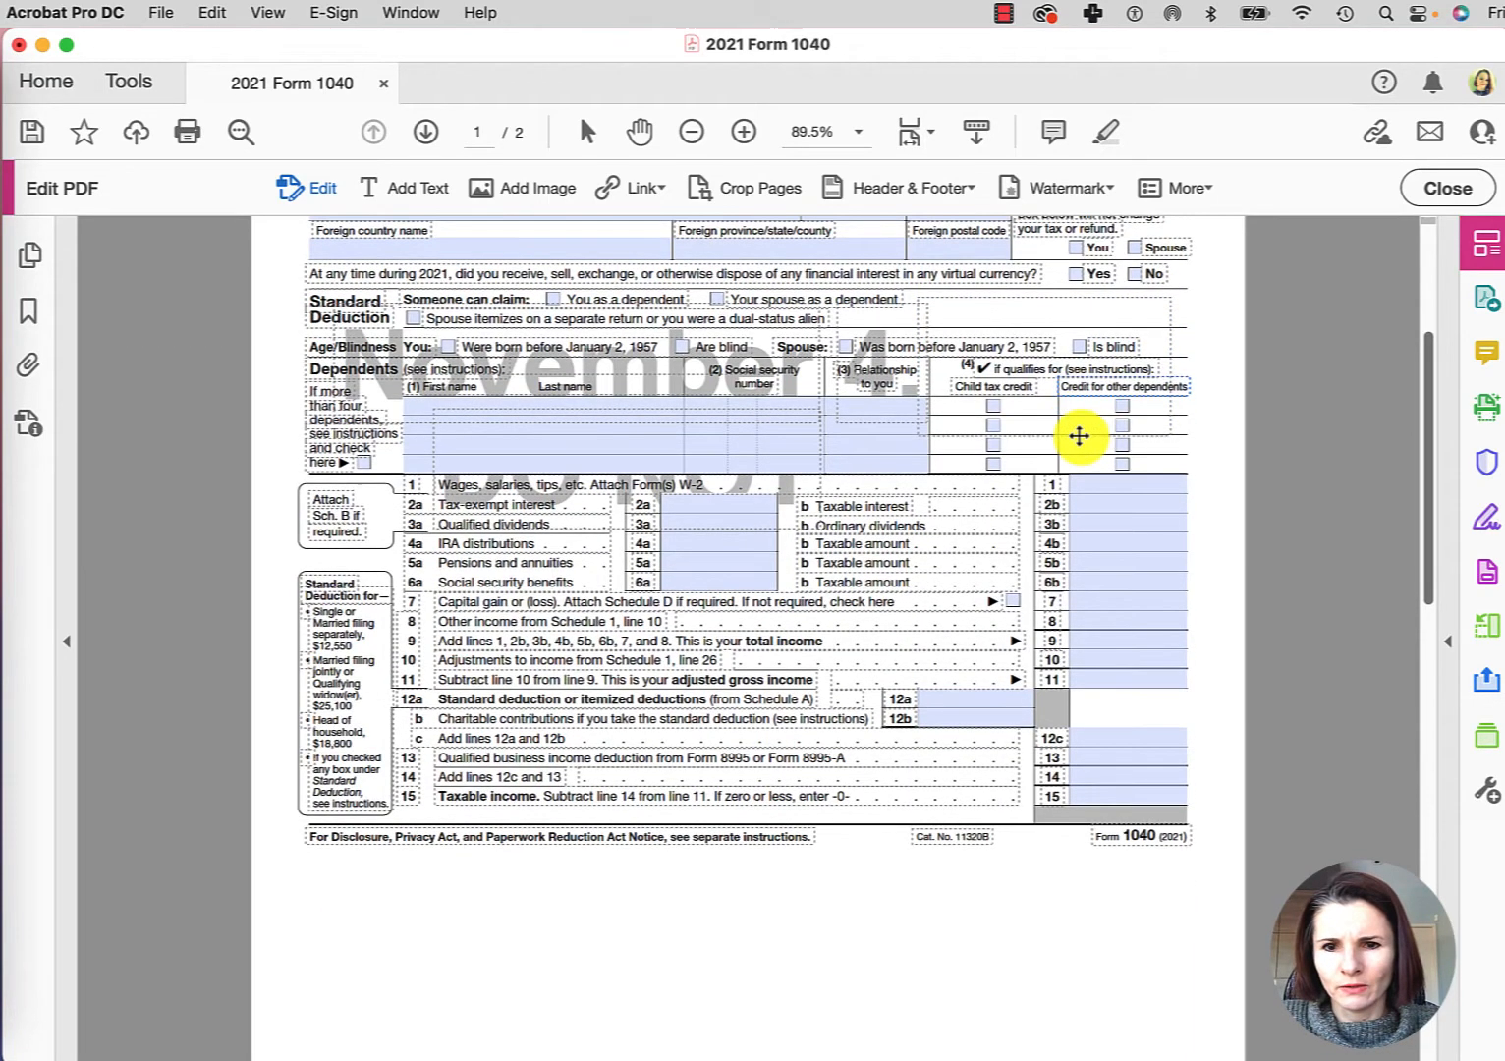
scroll(down, 3)
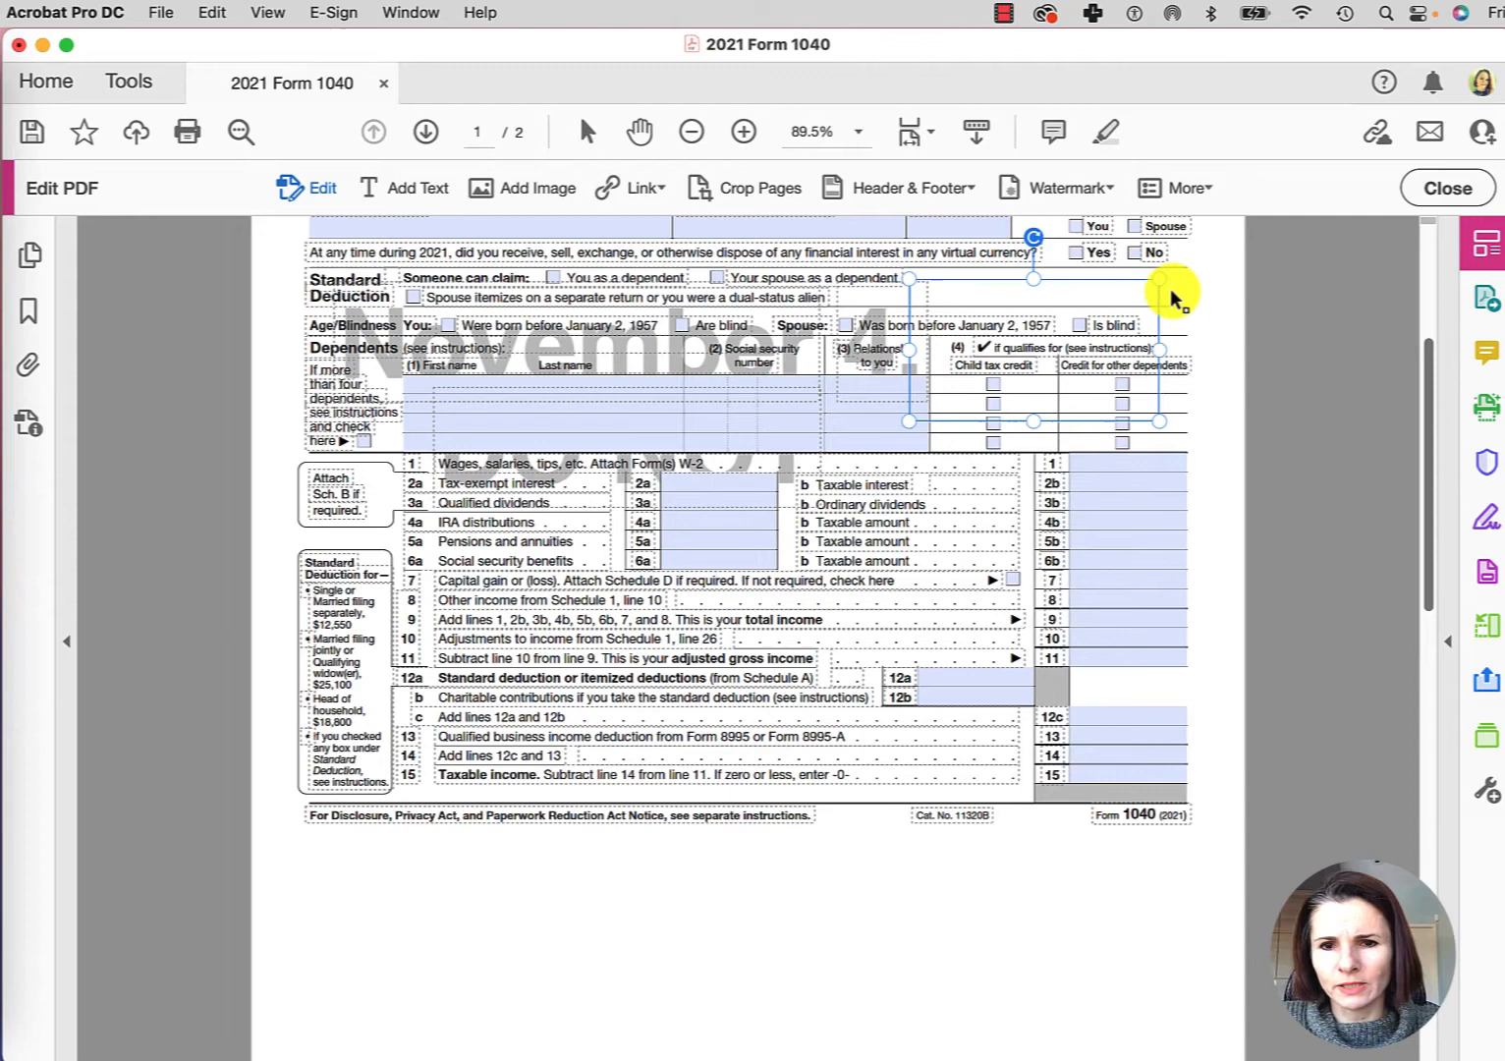
mouse_move(1159, 307)
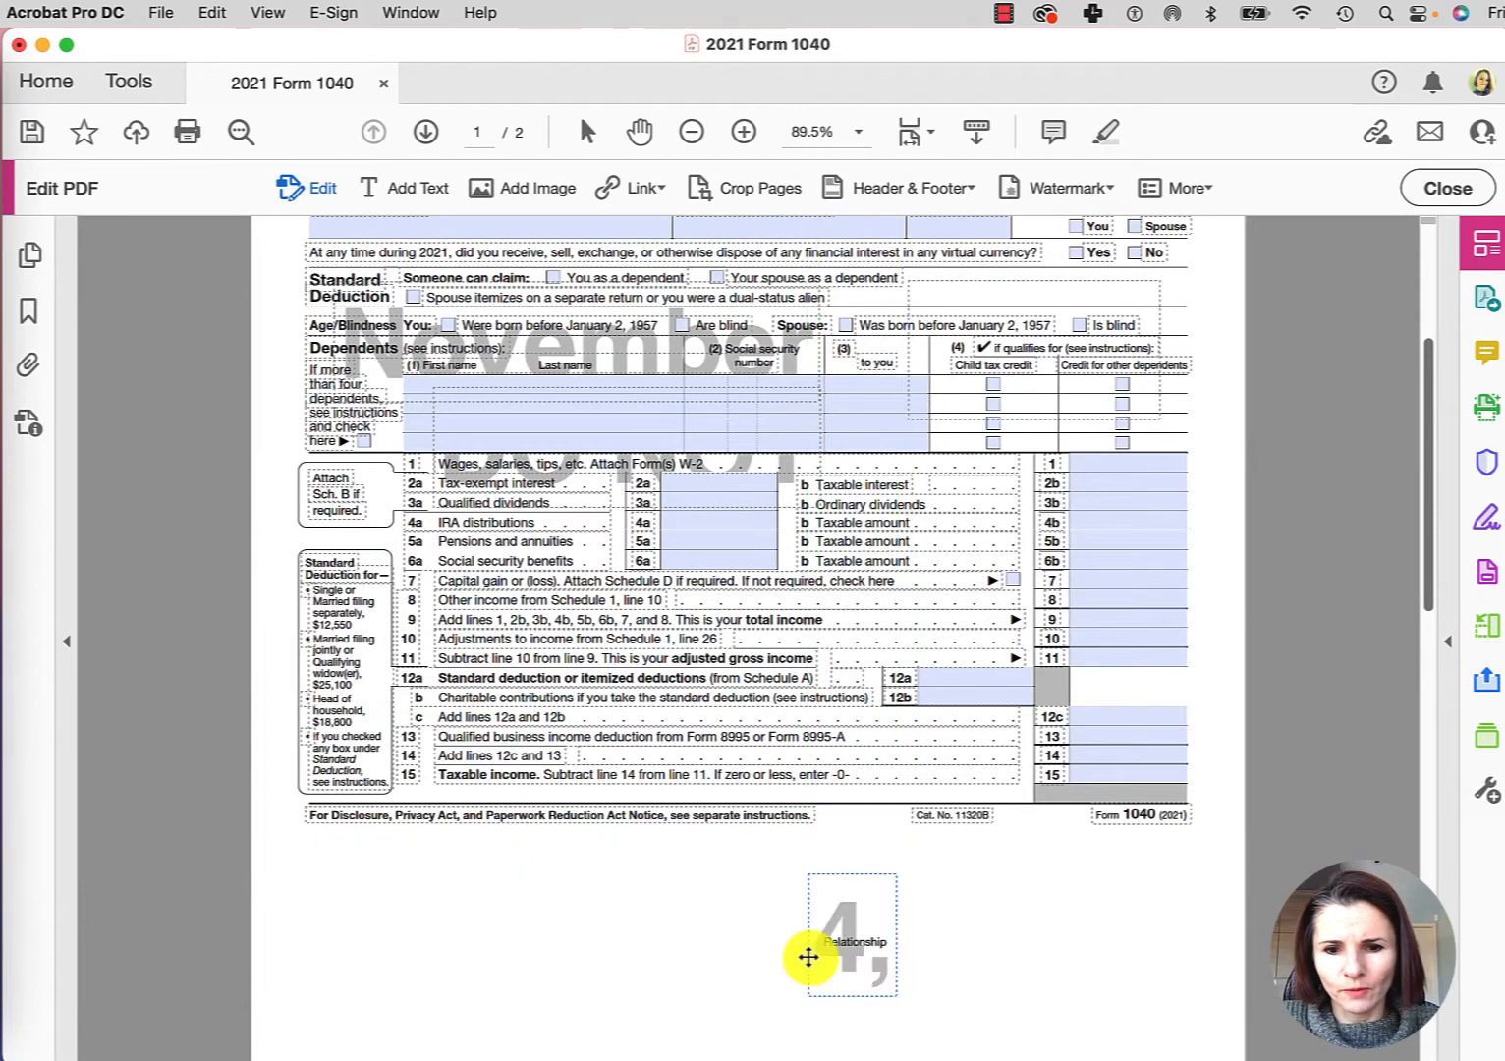
Step: Select the moved text block below the footer and enter 'Relationship' into it
click(853, 941)
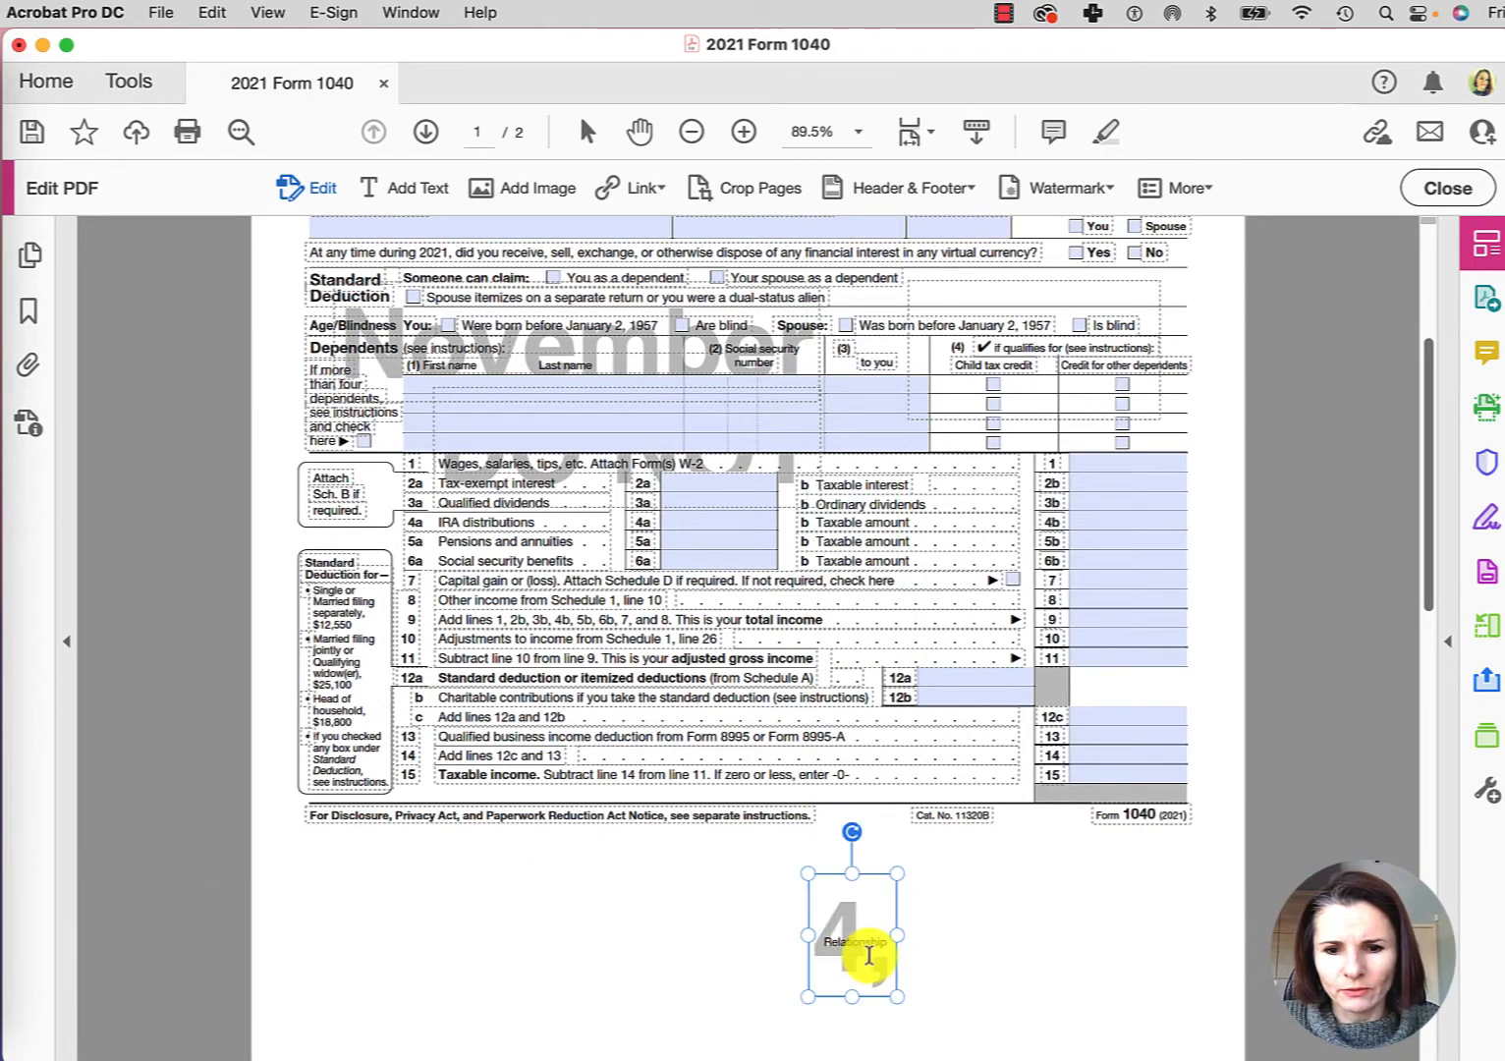
text(Relationship)
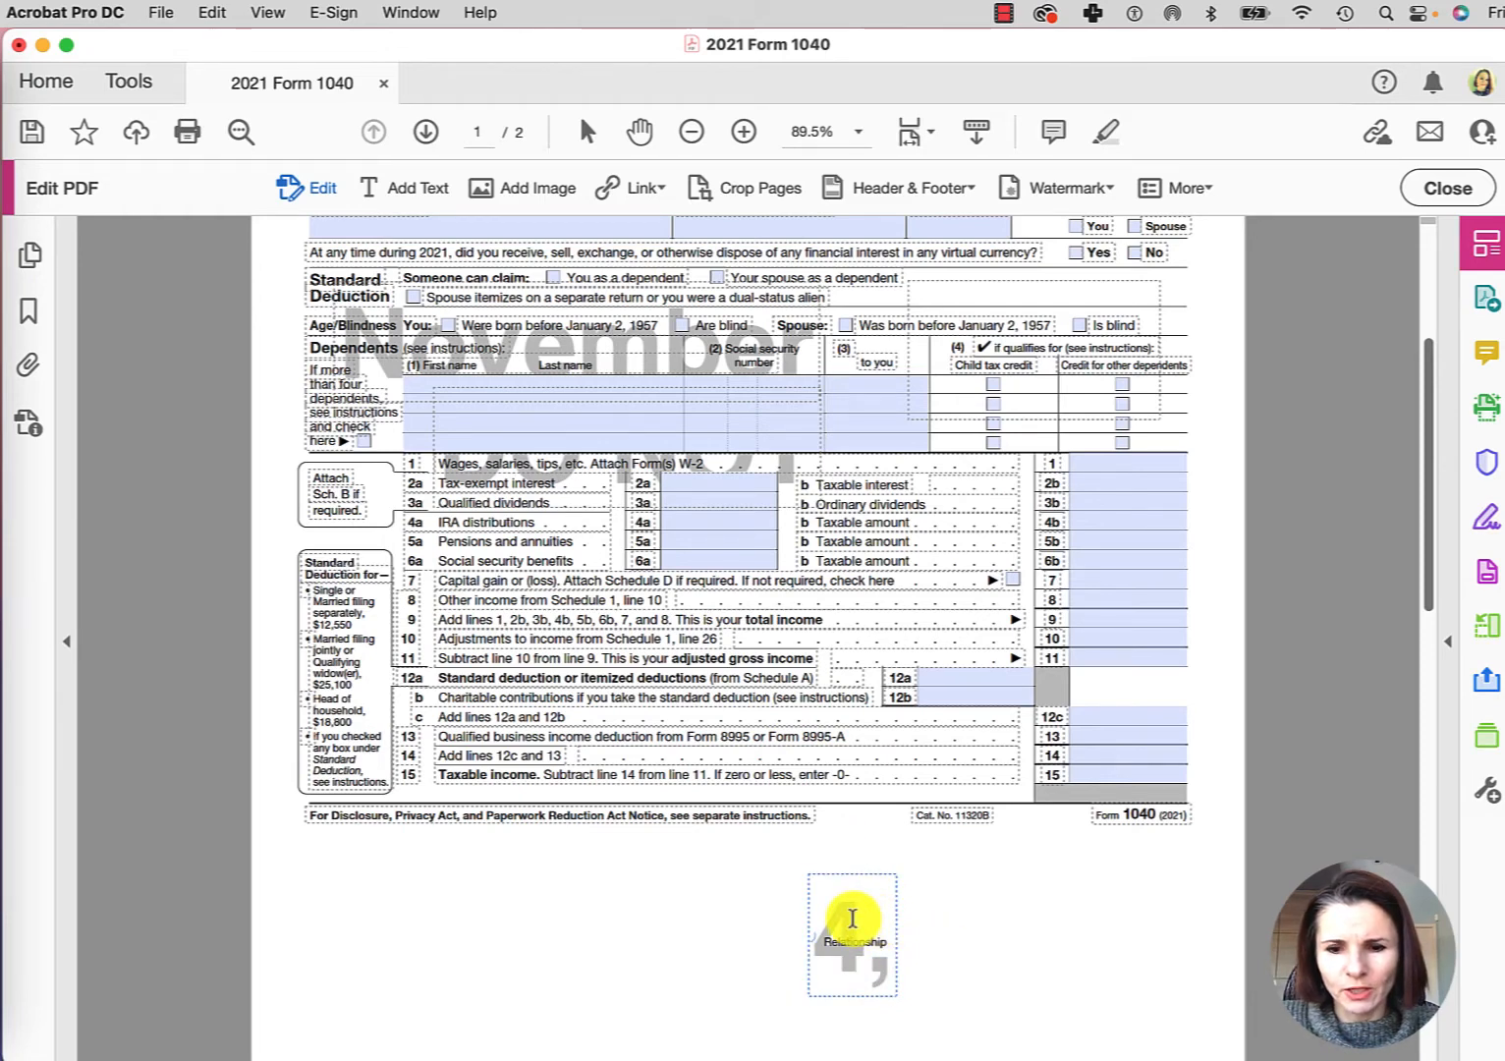
click(851, 928)
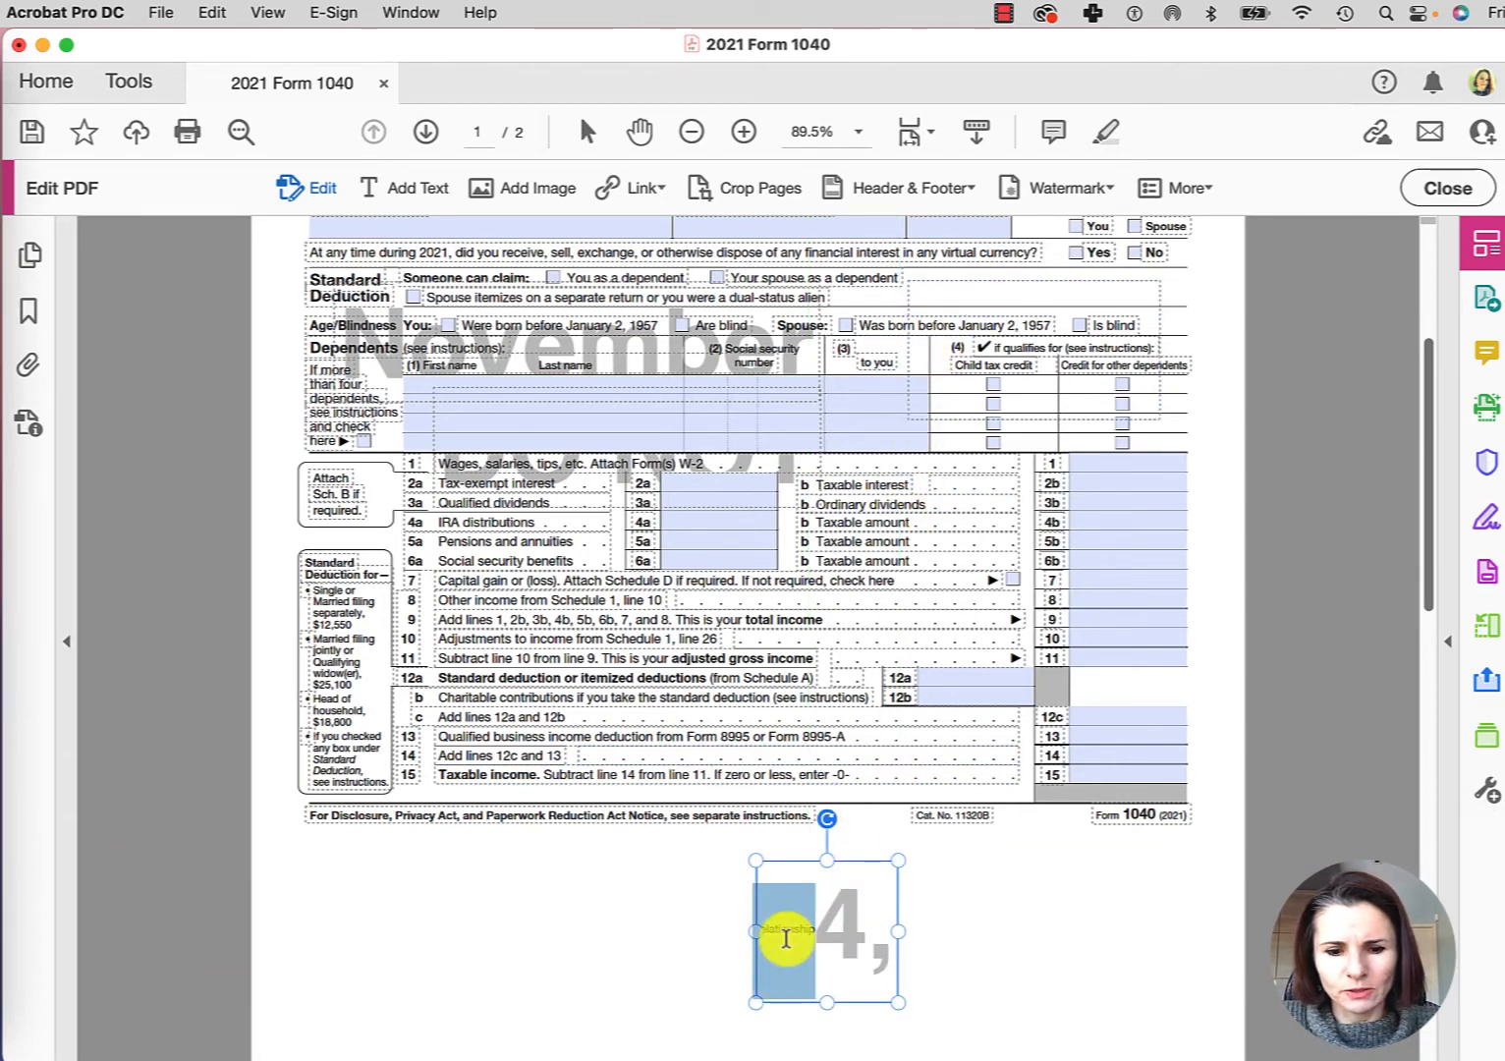
mouse_move(1188, 295)
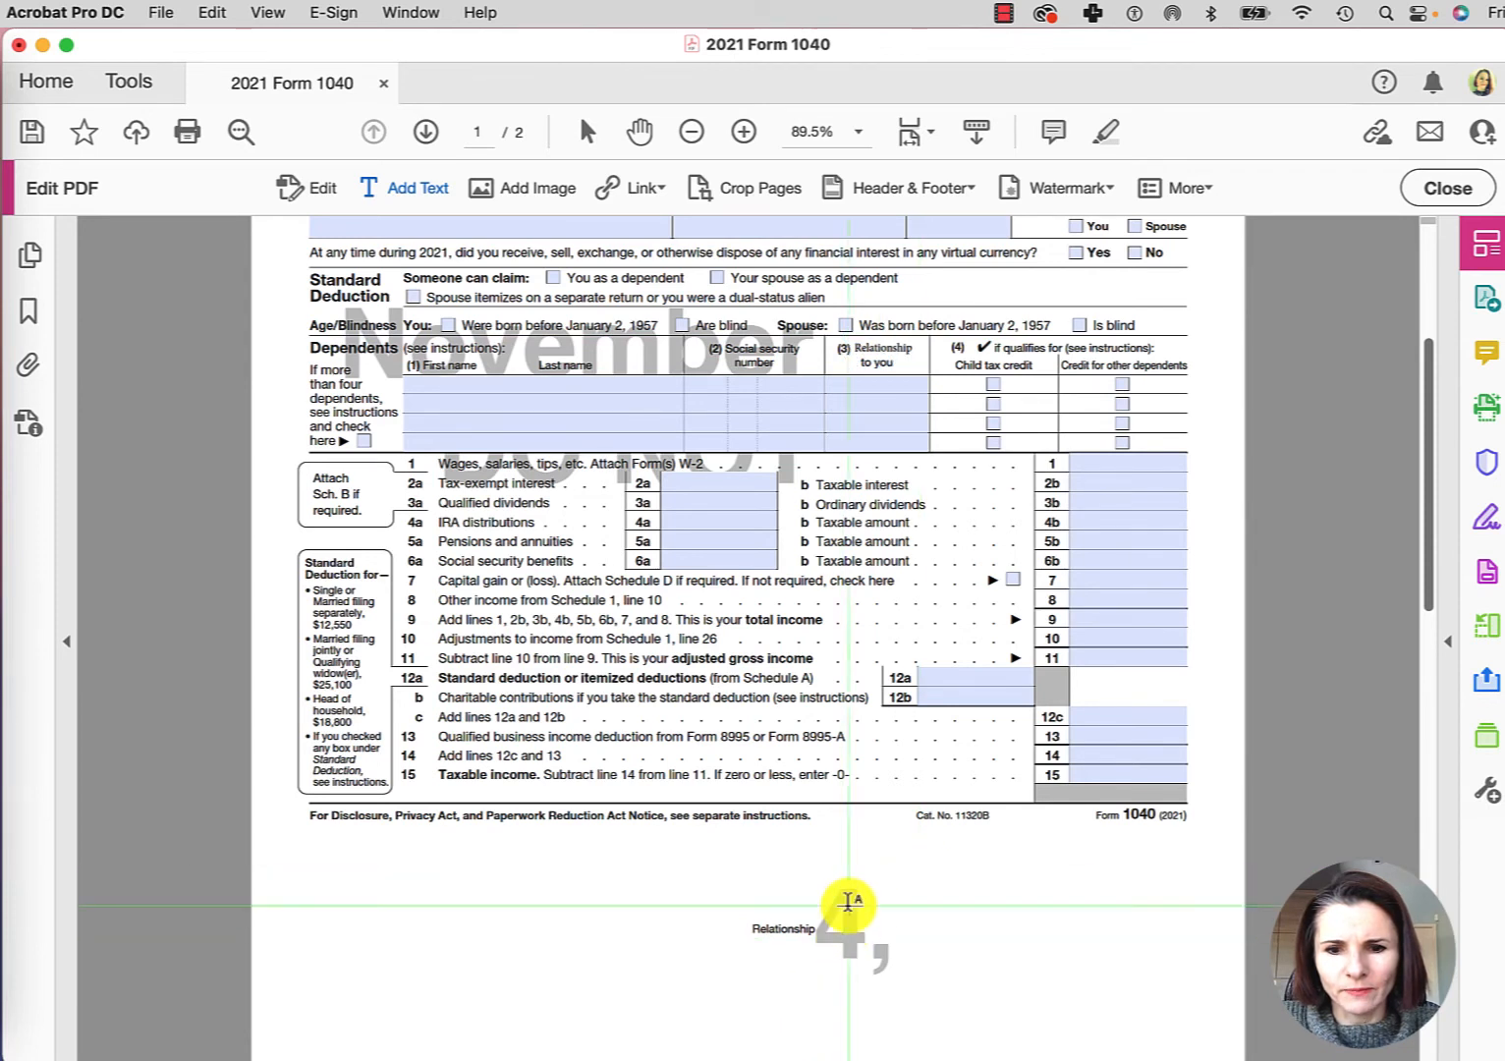
mouse_move(1346, 236)
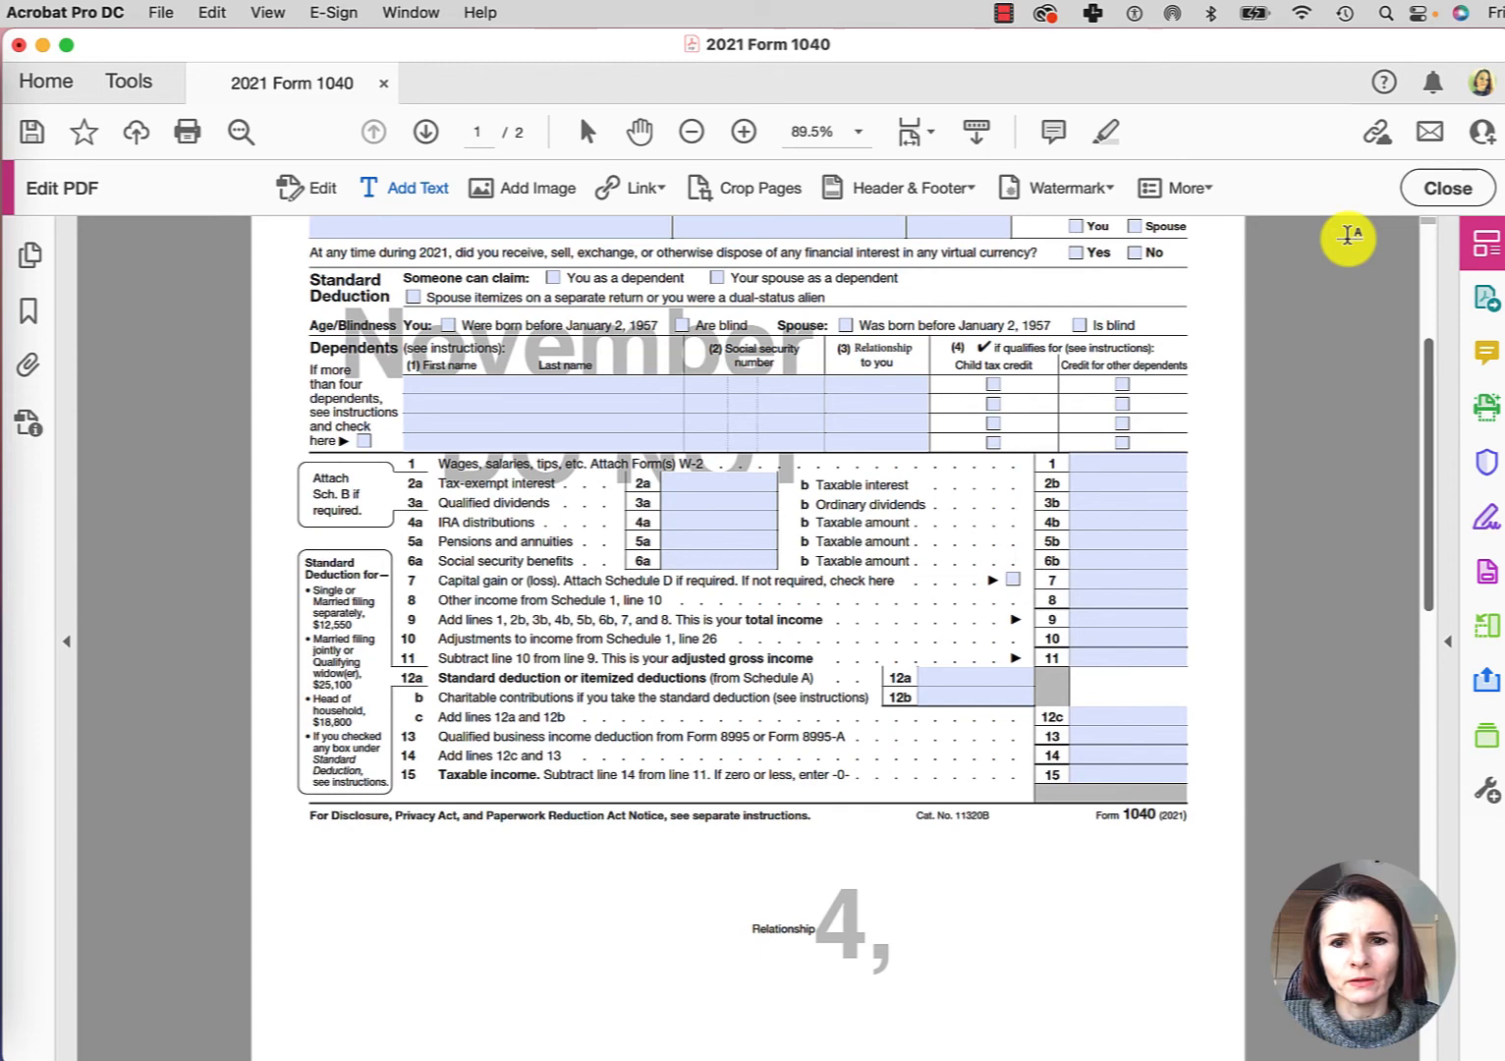
Step: Close Edit PDF and save the edited 1040 form with Cmd+S
click(1446, 188)
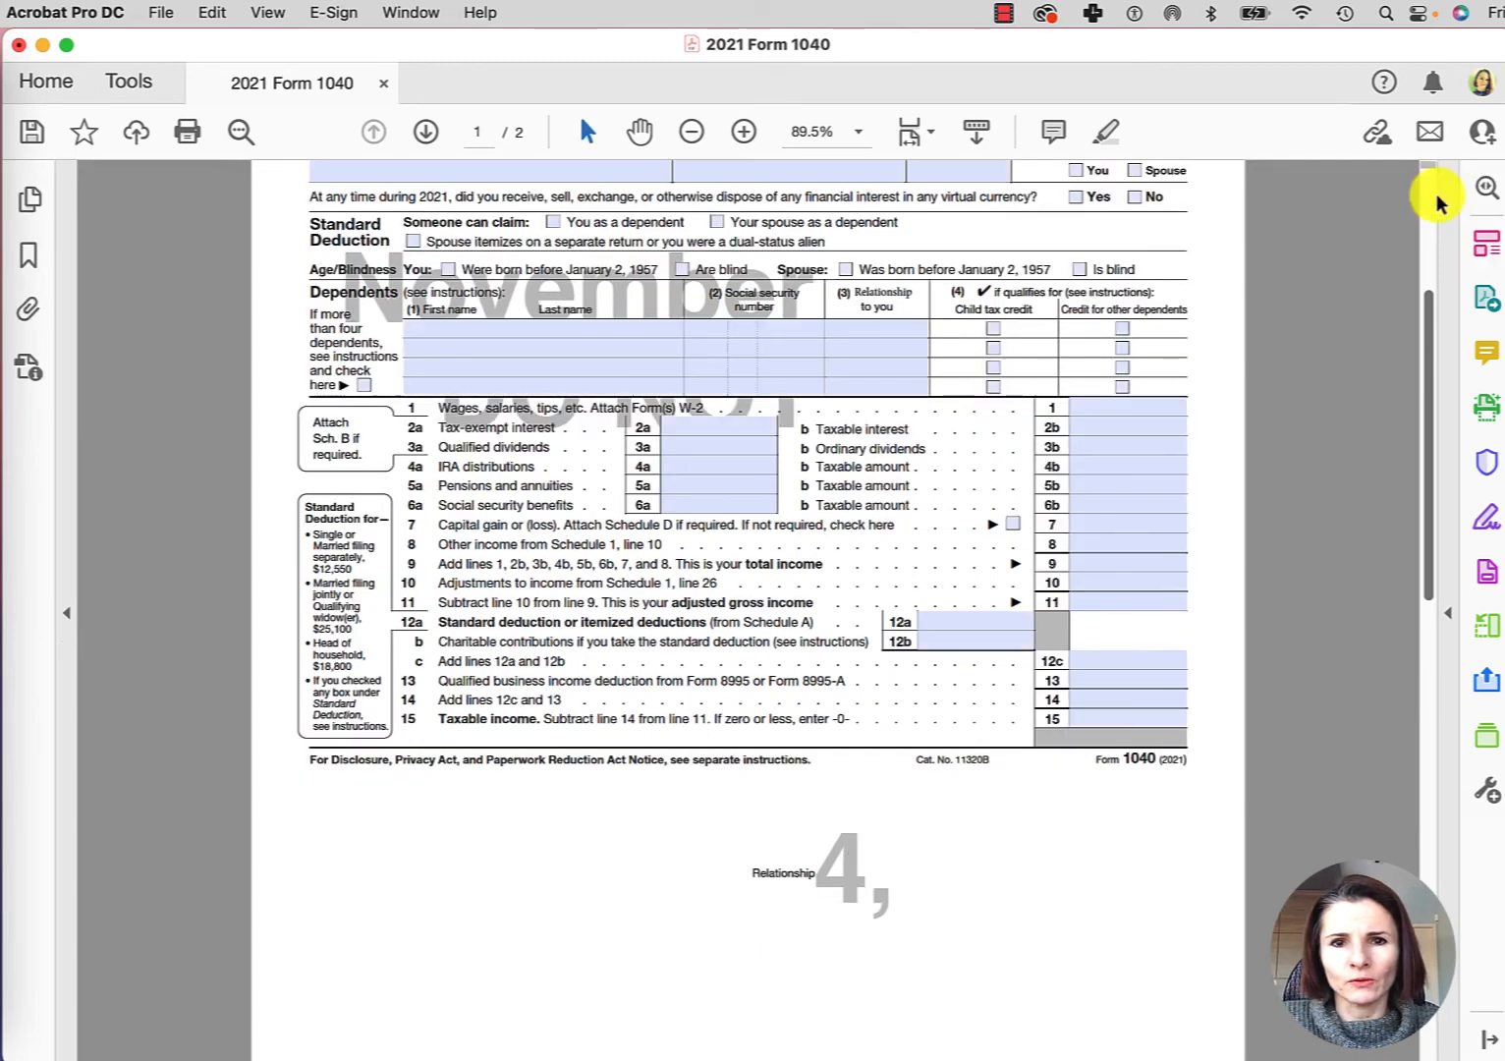
key(cmd+s)
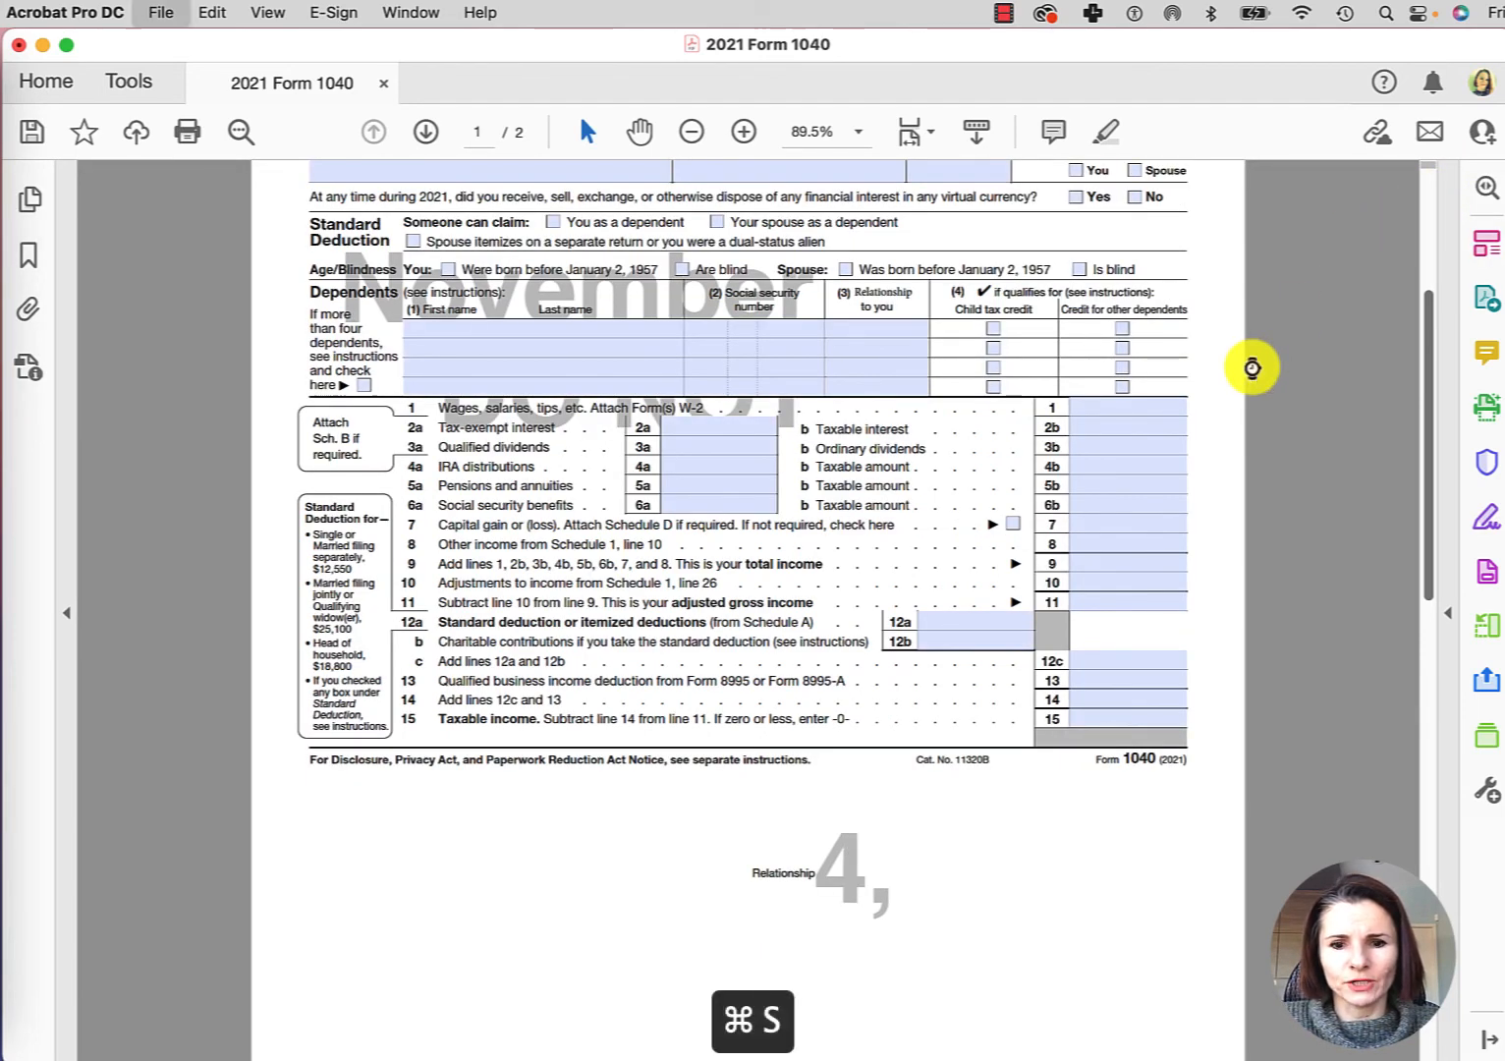